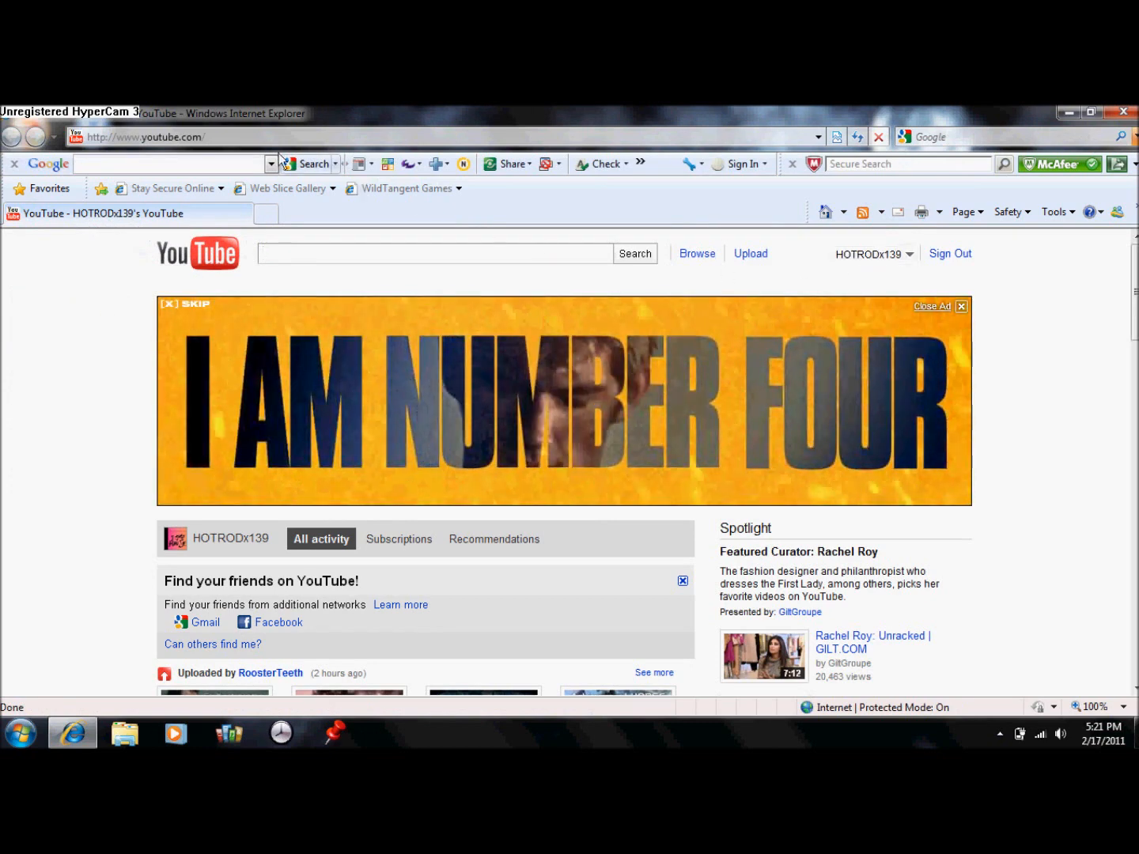
Step: Search Google for "interfacelift" to list the InterfaceLIFT wallpaper site first
left_click(433, 253)
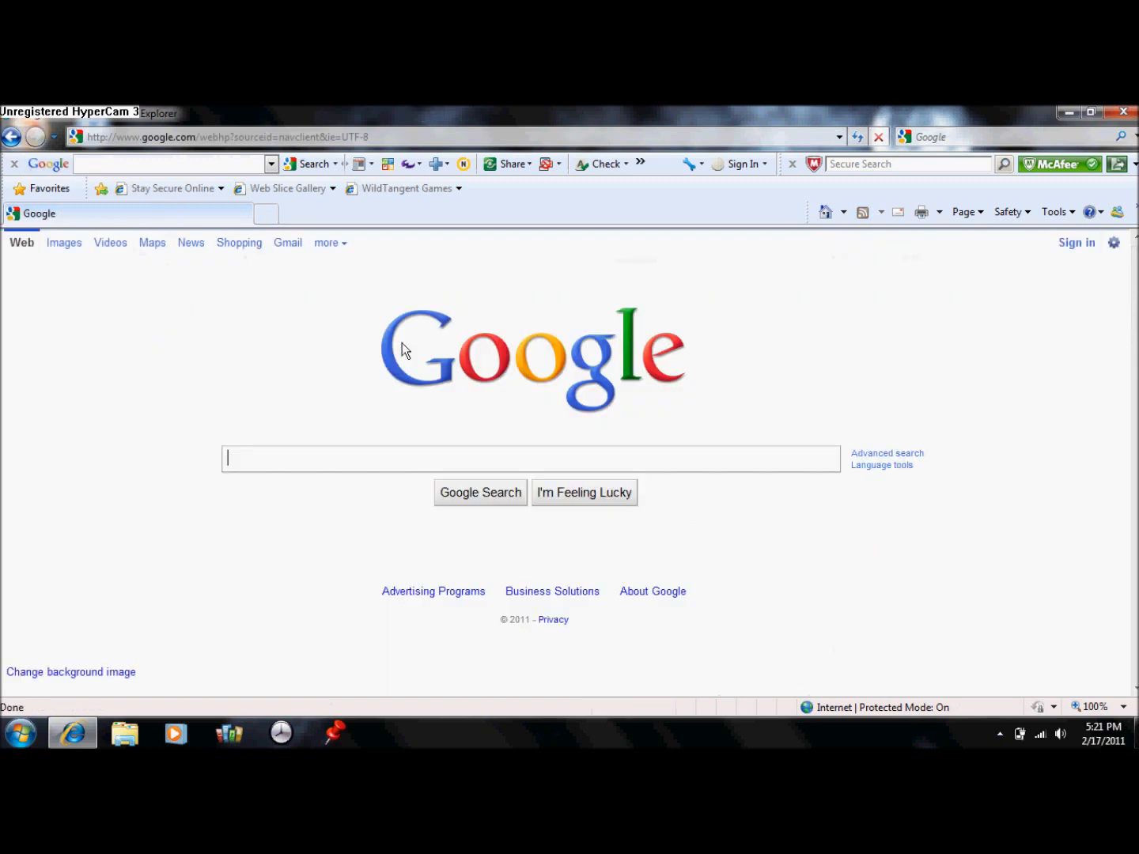
mouse_move(354, 465)
type("interface")
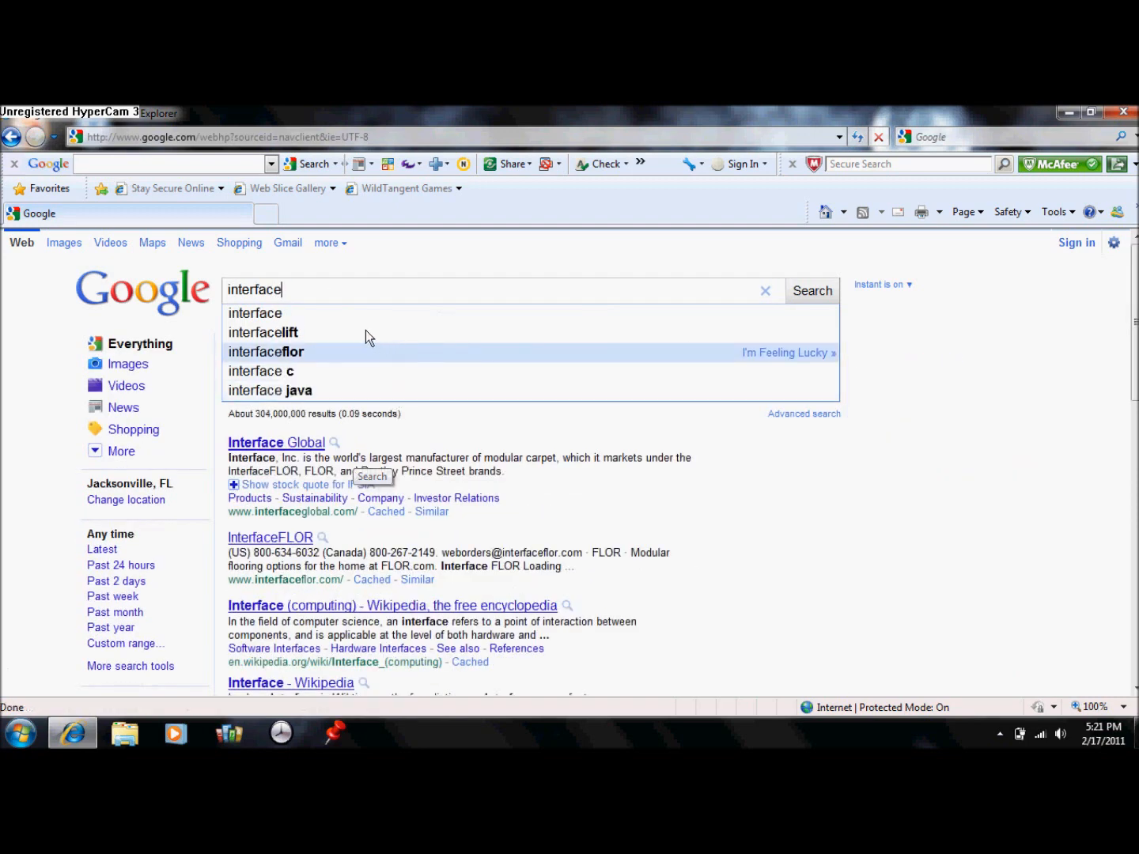
mouse_move(345, 372)
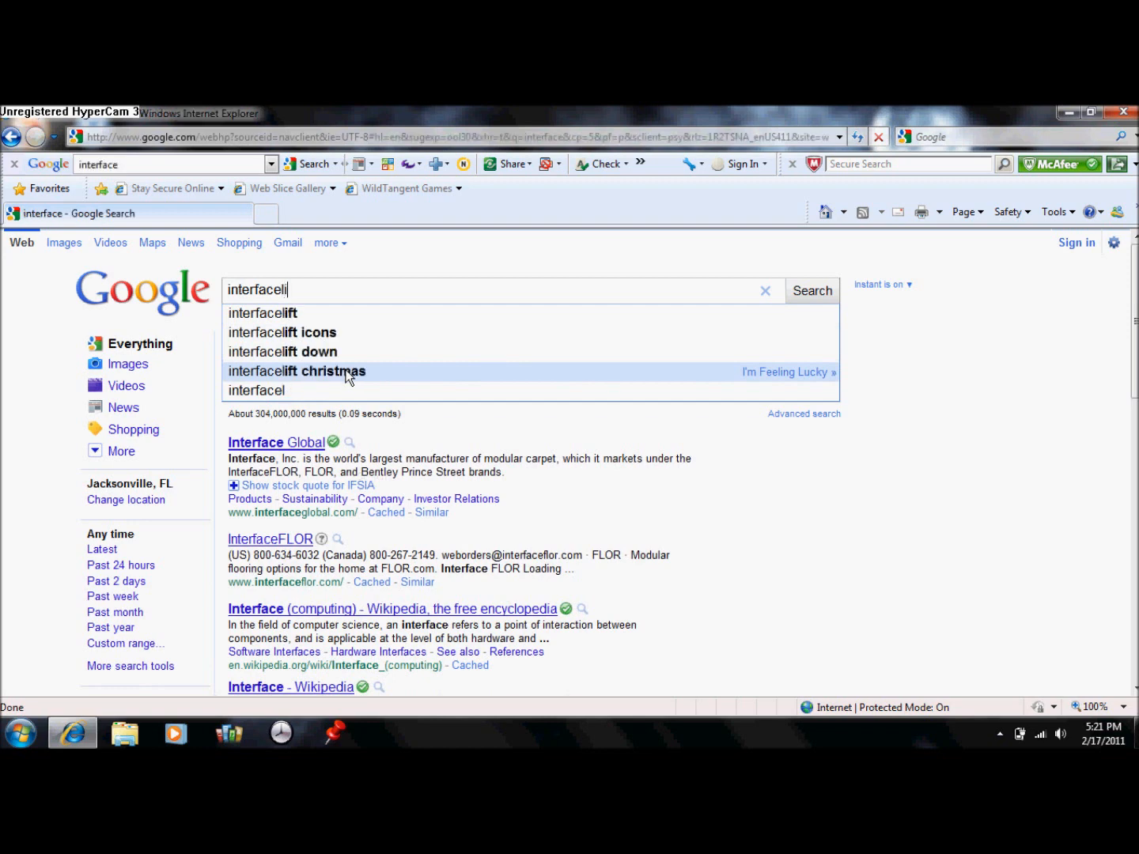
type("ft")
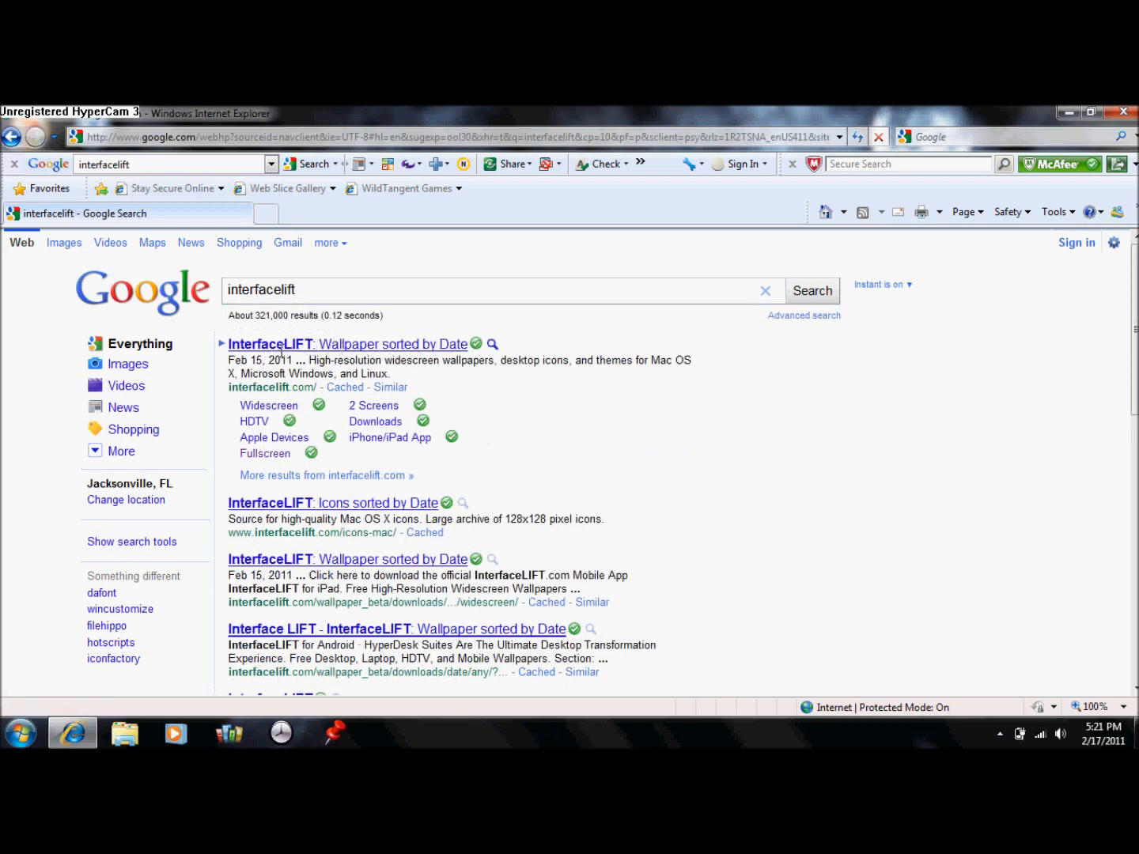
mouse_move(281, 357)
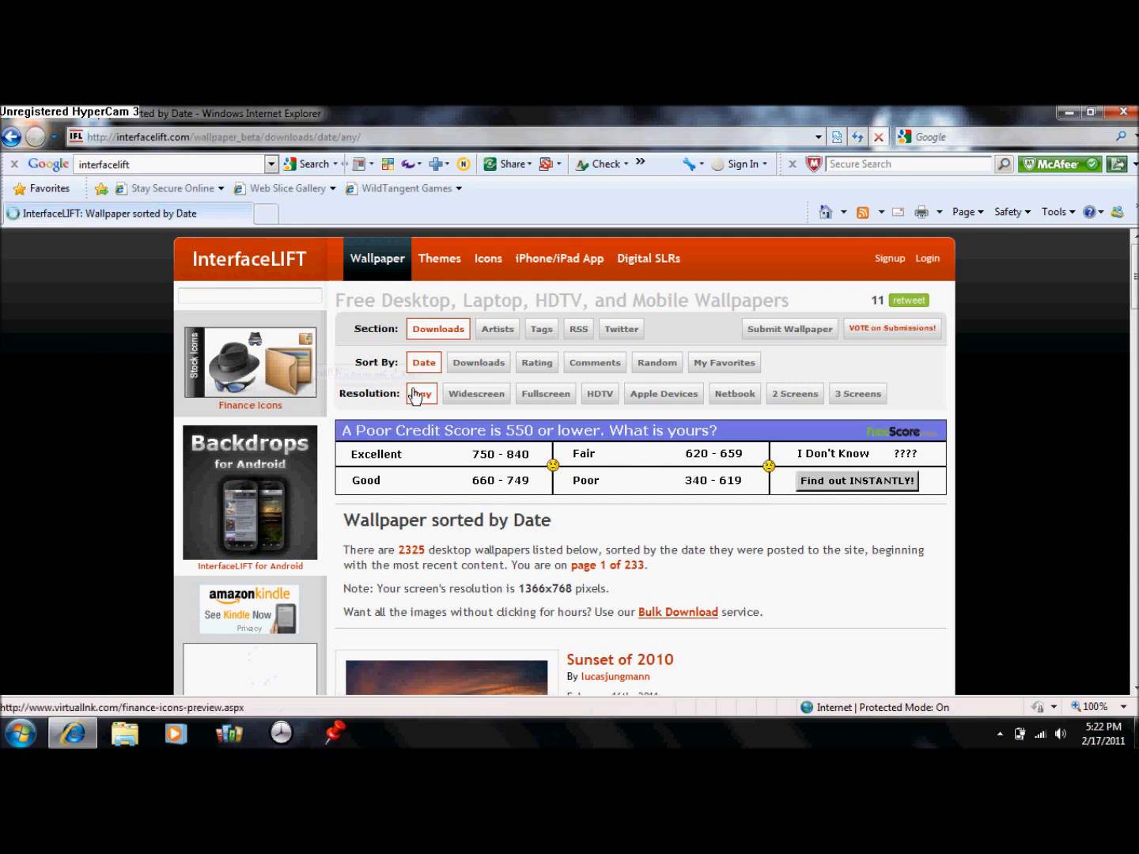
Step: Filter the InterfaceLIFT wallpaper listing to Fullscreen at 1600x1200, showing 2184 results
left_click(474, 392)
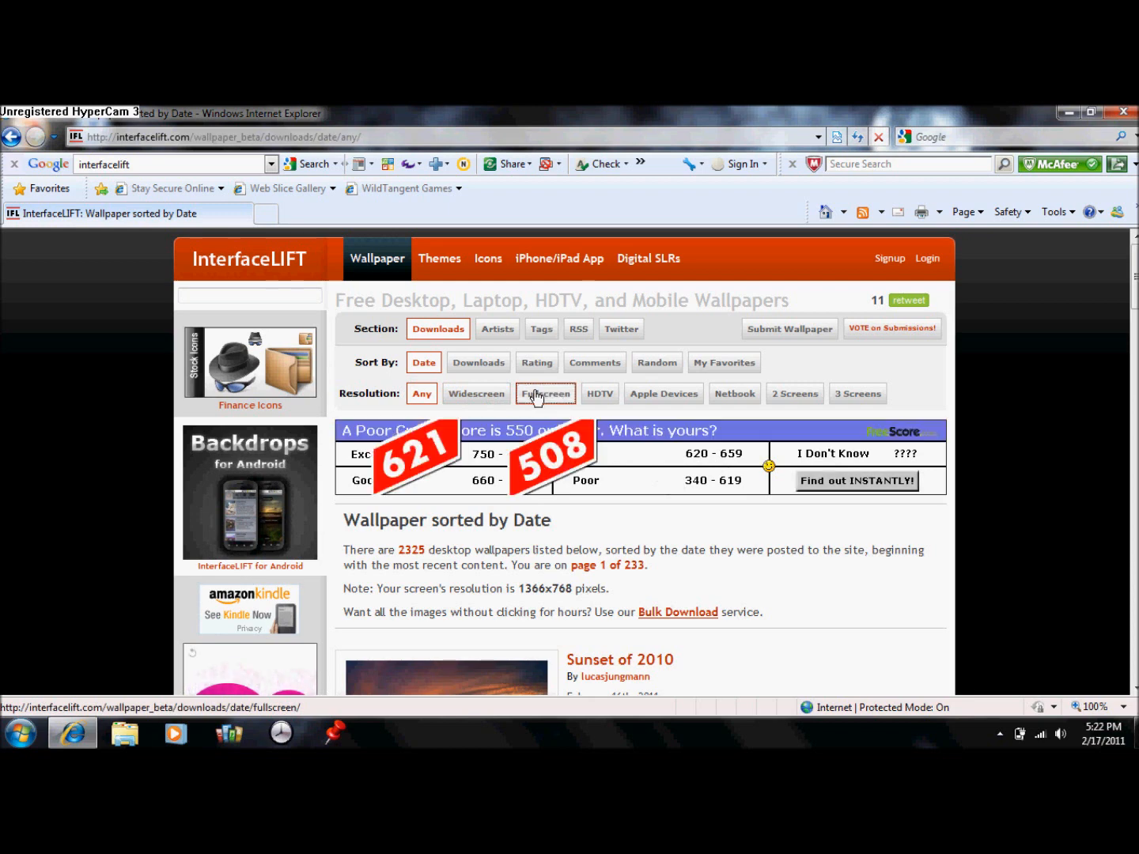
left_click(544, 392)
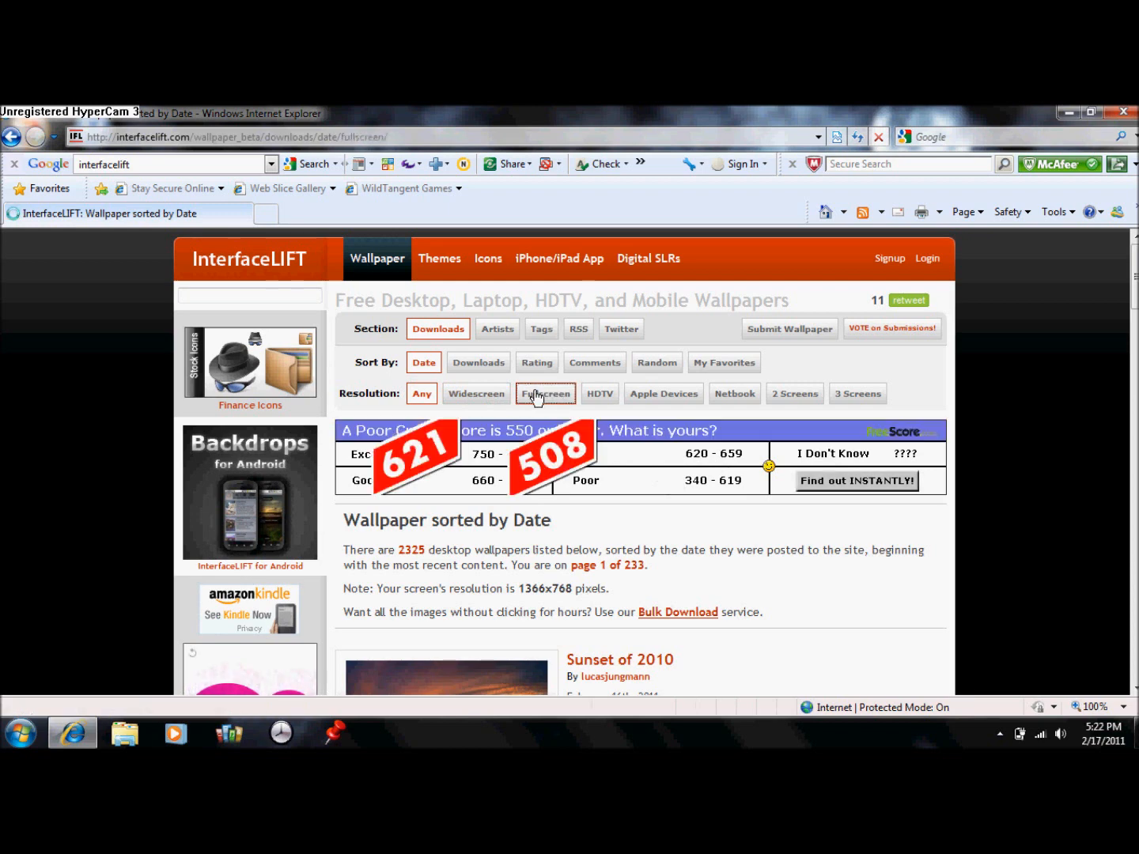
left_click(545, 392)
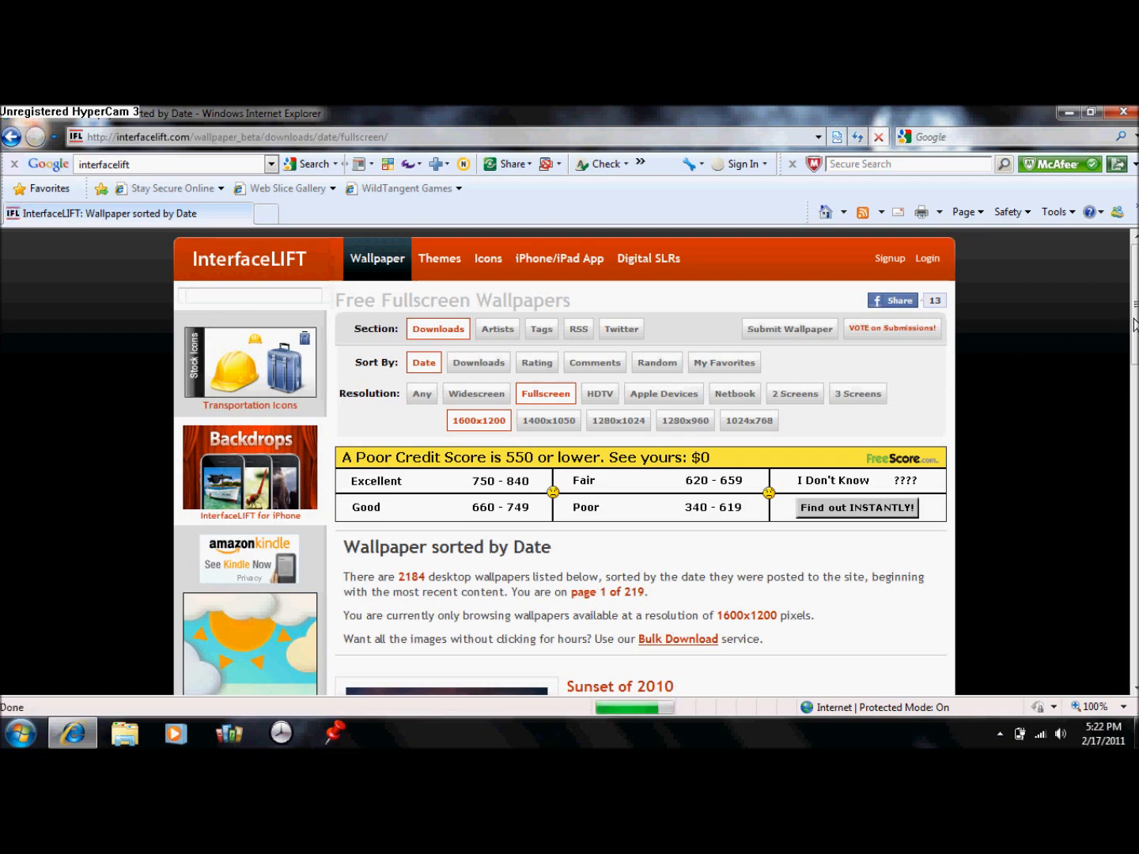
Step: Locate the Splash on Splash water-drop wallpaper and download it at 1600x1200
scroll("down", 3)
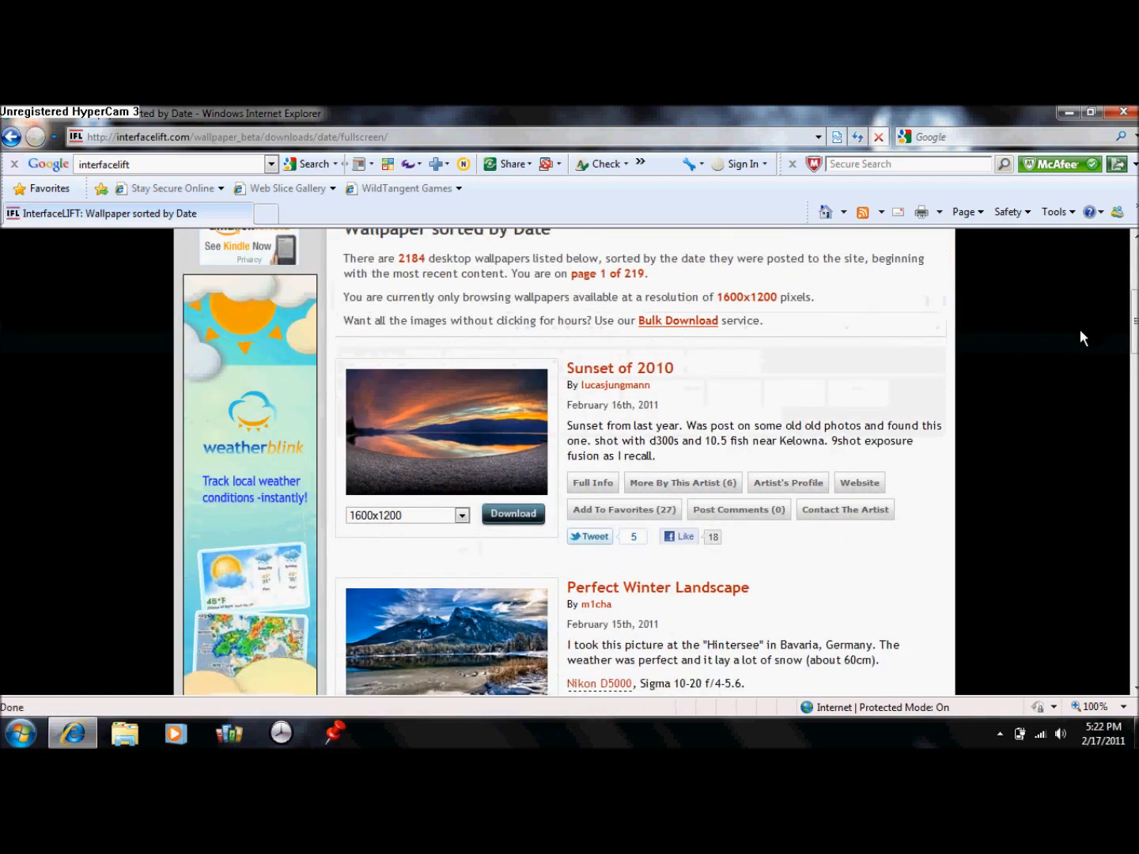
scroll("down", 3)
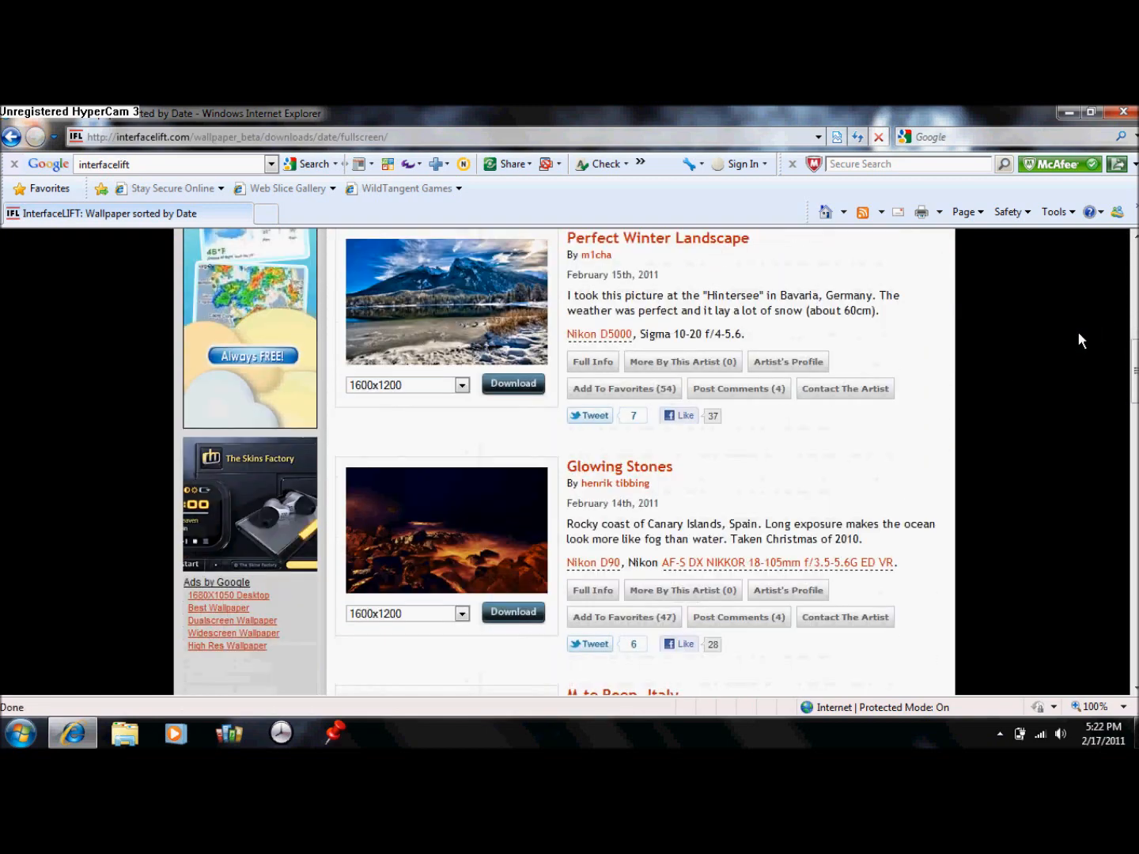
scroll("down", 3)
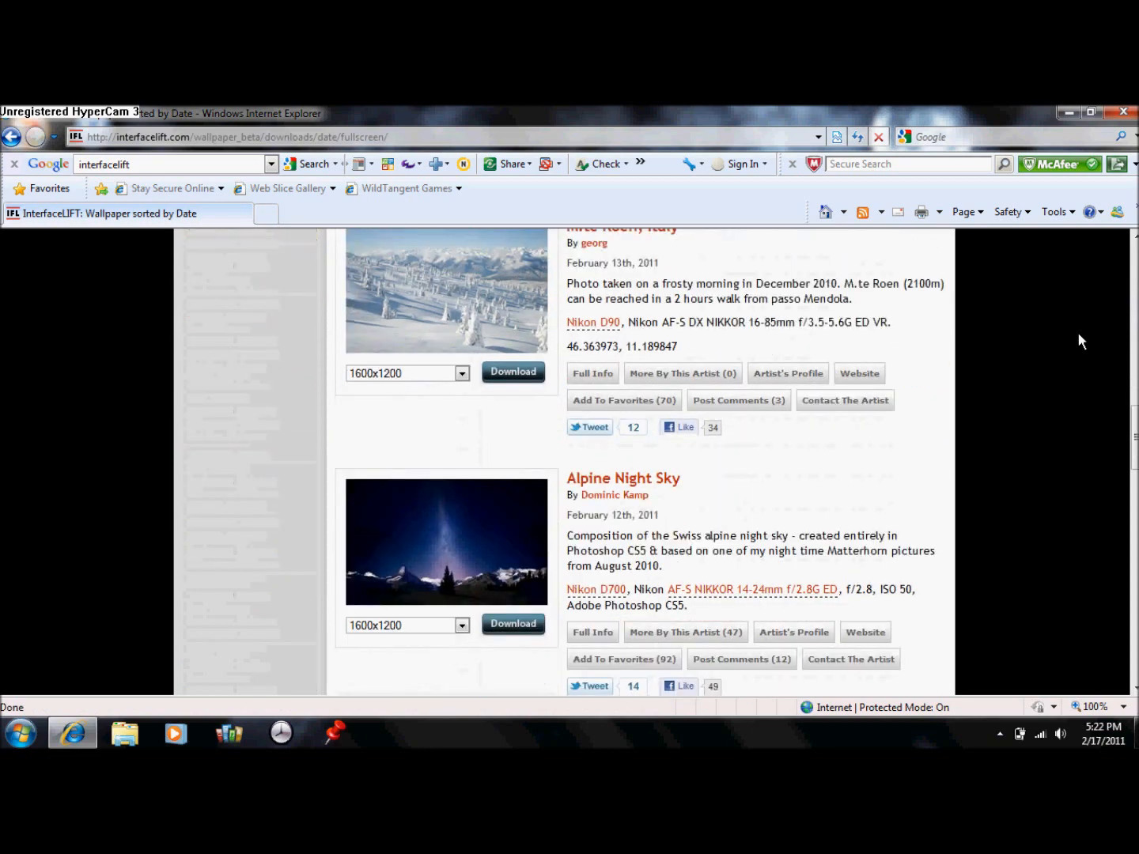
scroll("down", 3)
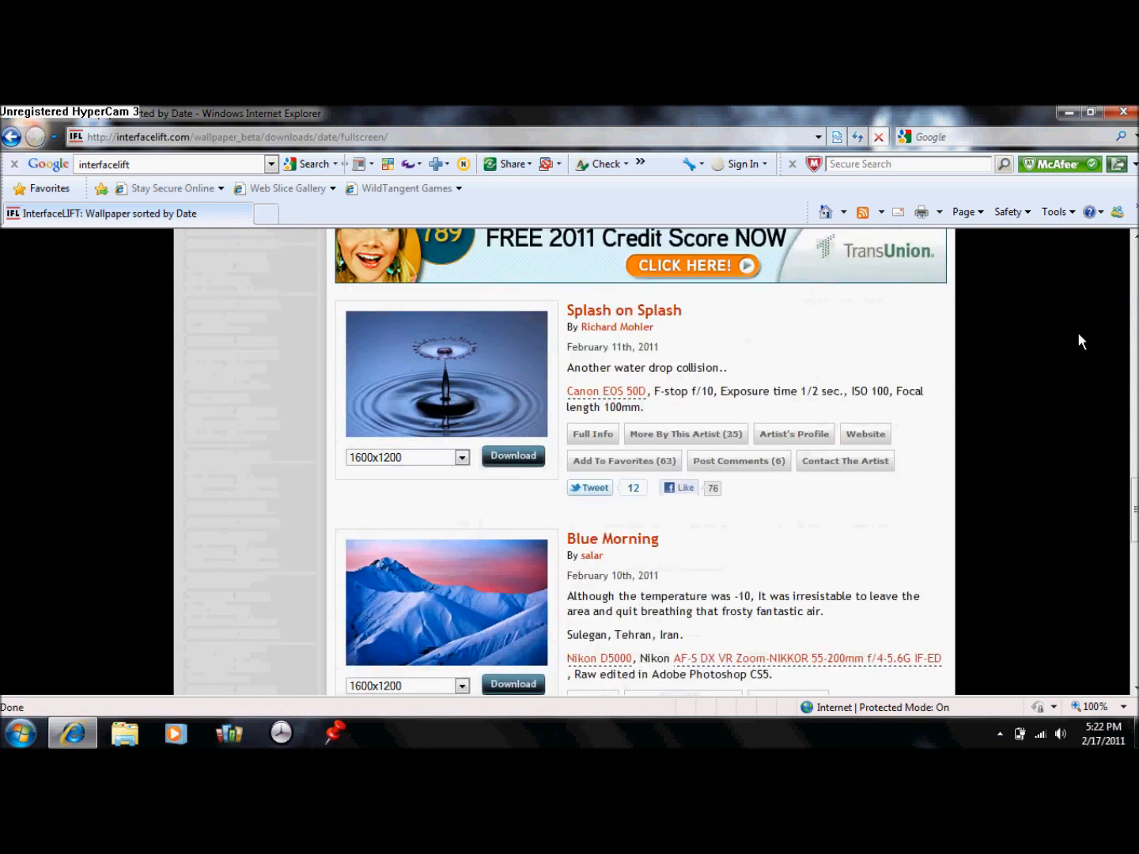
mouse_move(927, 377)
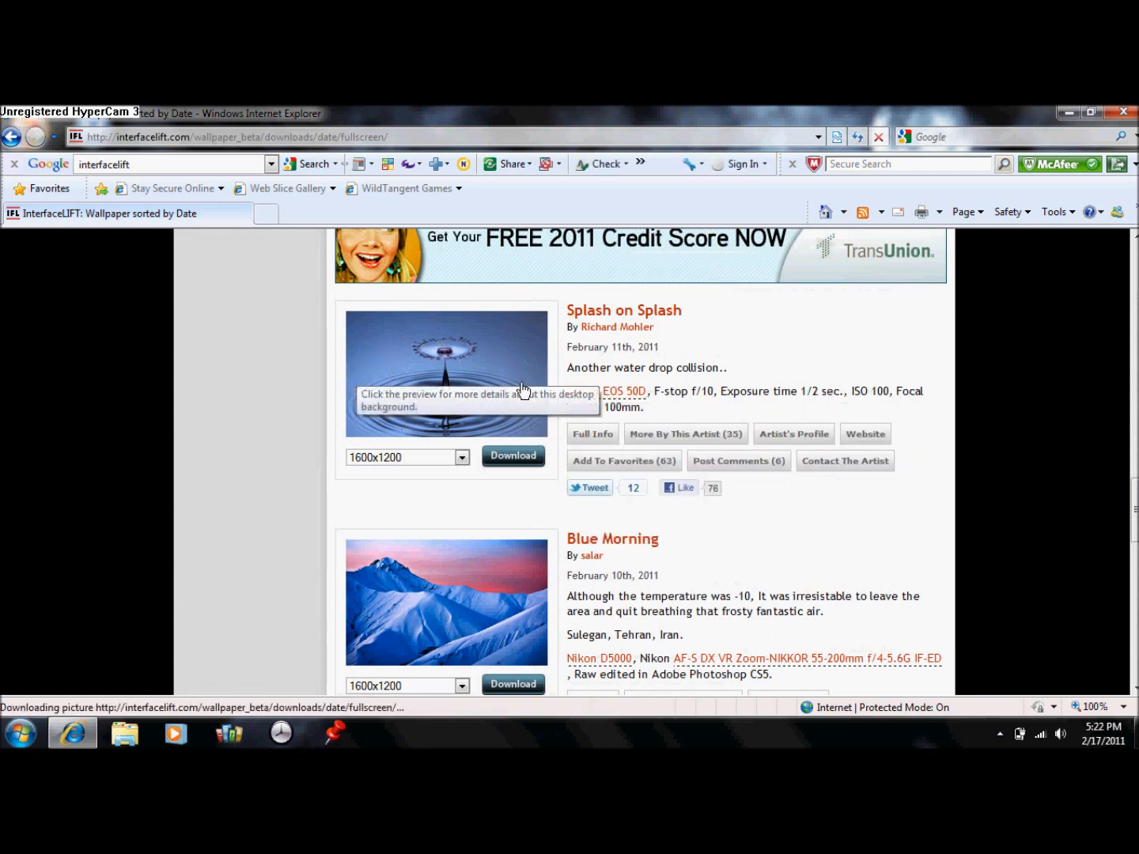
left_click(512, 456)
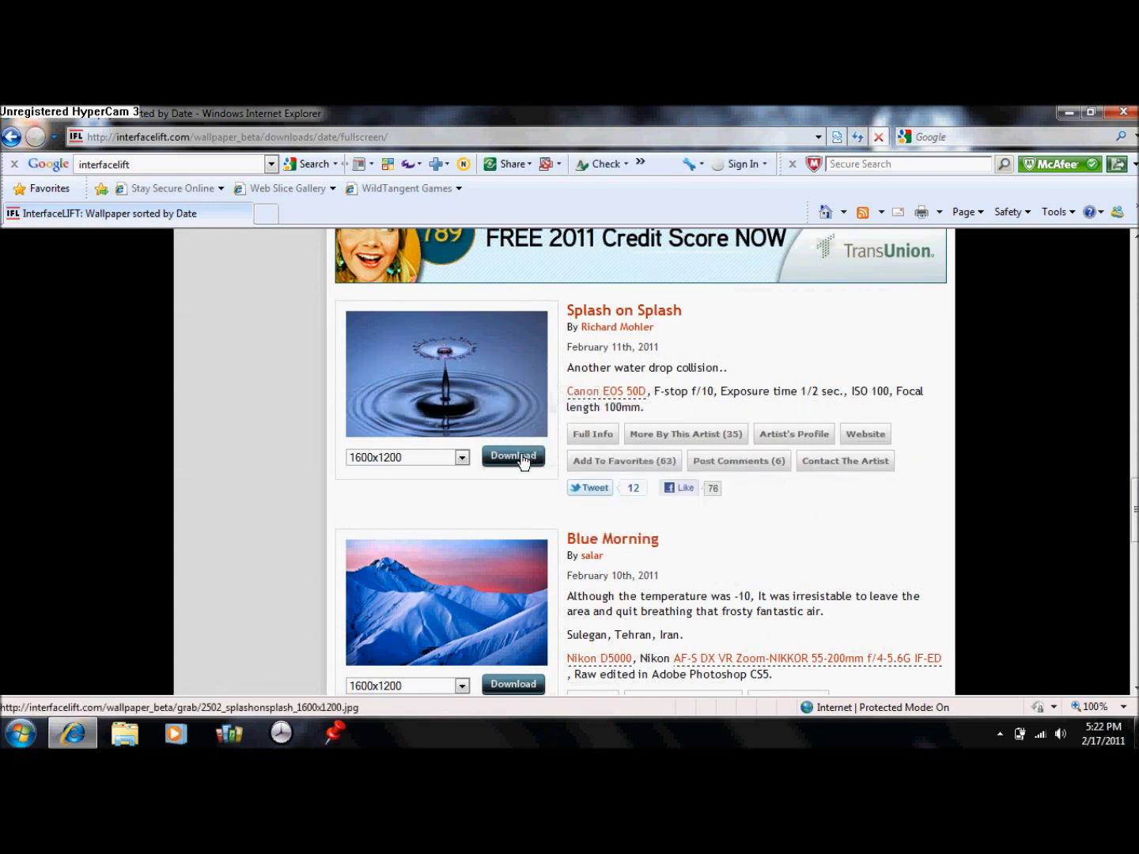
left_click(513, 455)
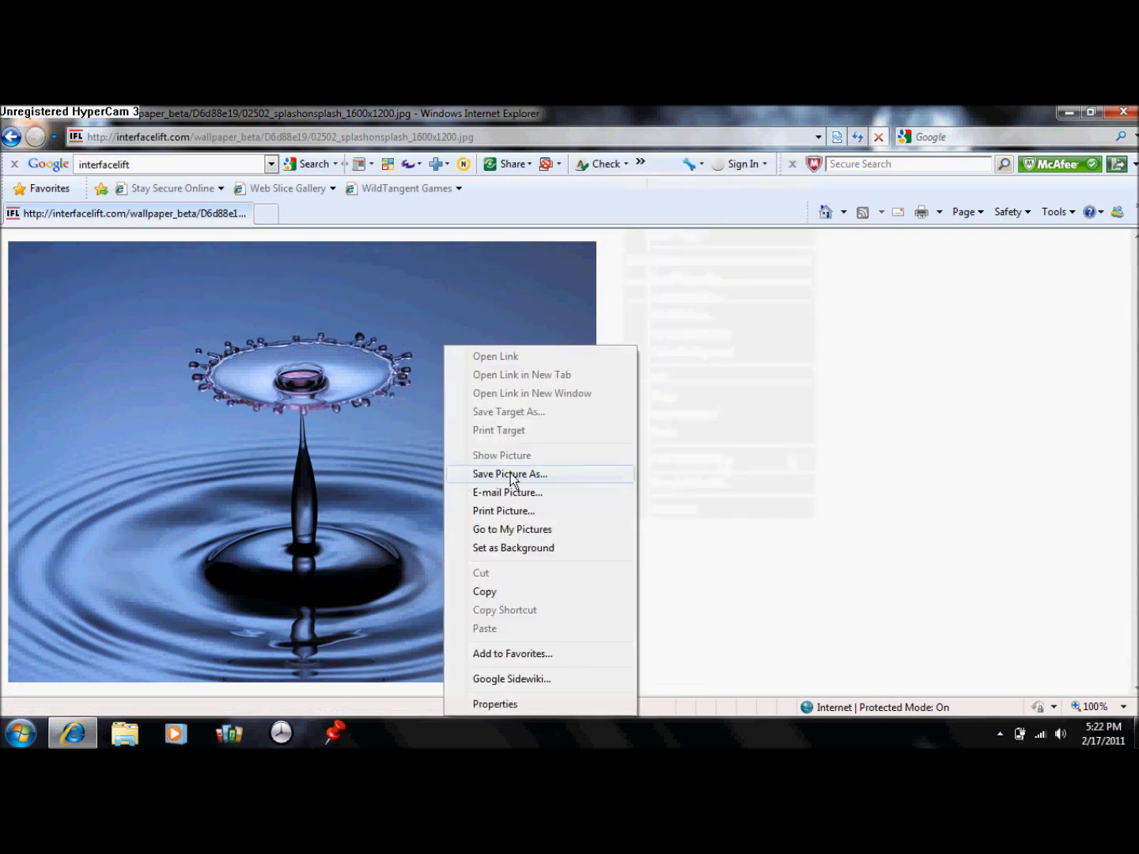
mouse_move(553, 485)
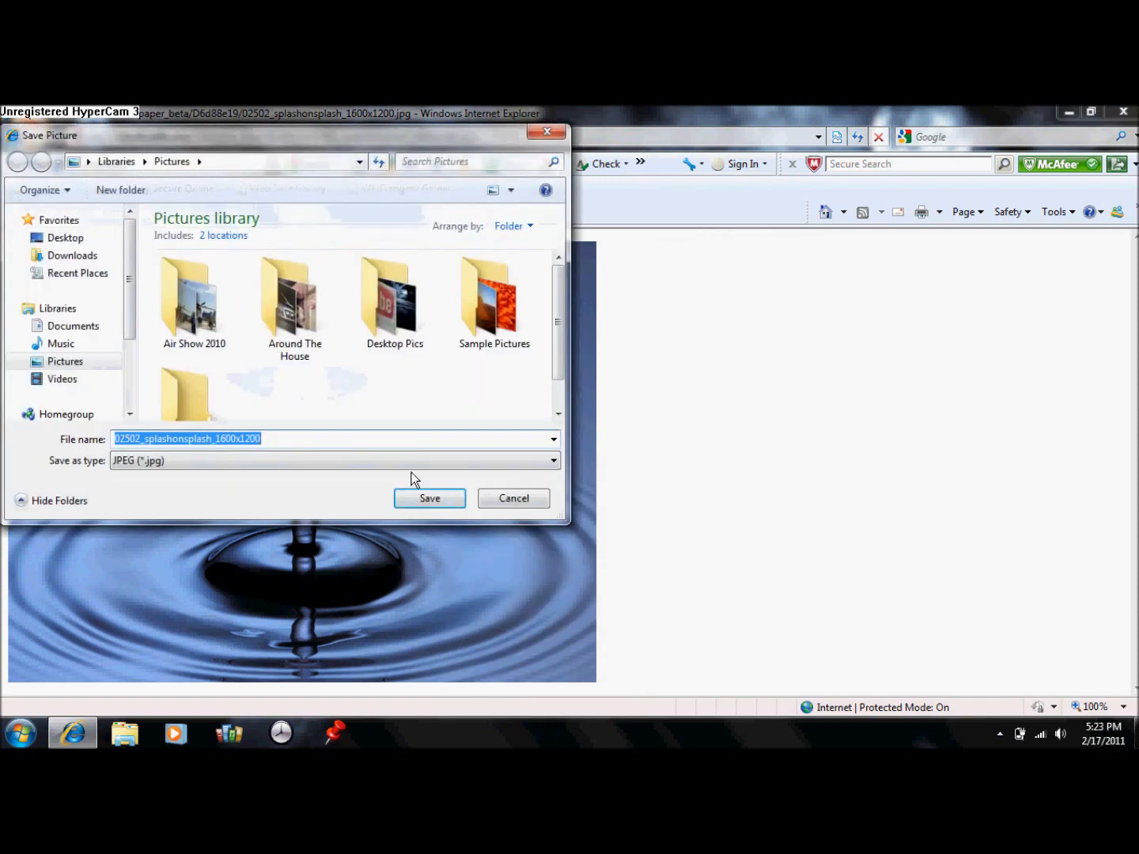
Step: Save the wallpaper as "water splash" into the Desktop Pics folder and close Internet Explorer
type("water s")
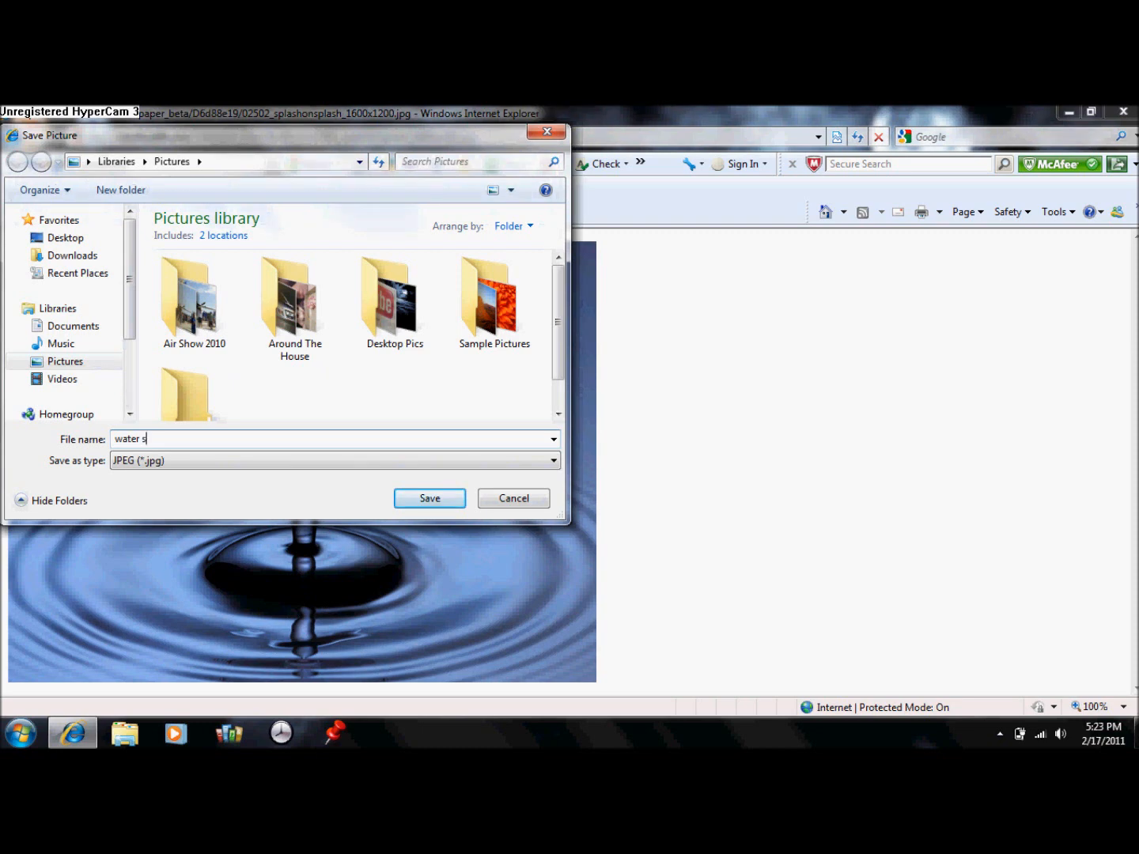
type("plash")
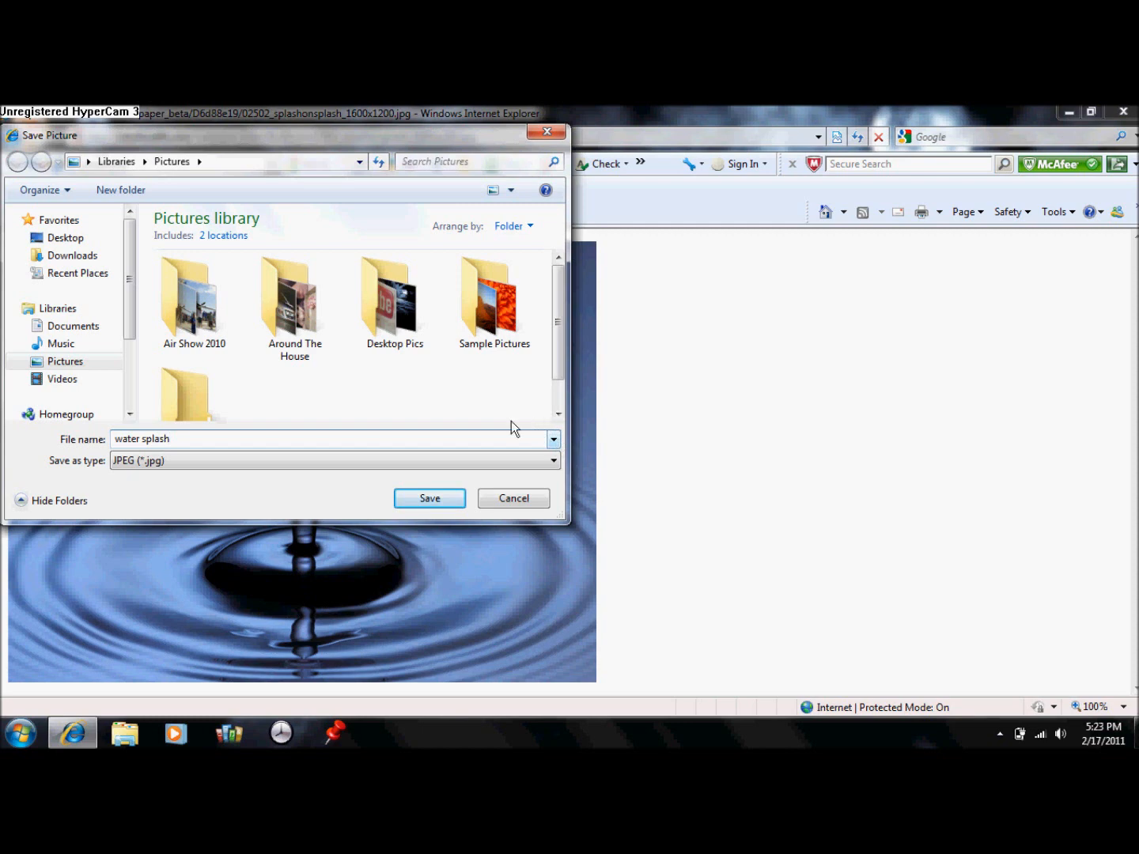
double_click(394, 297)
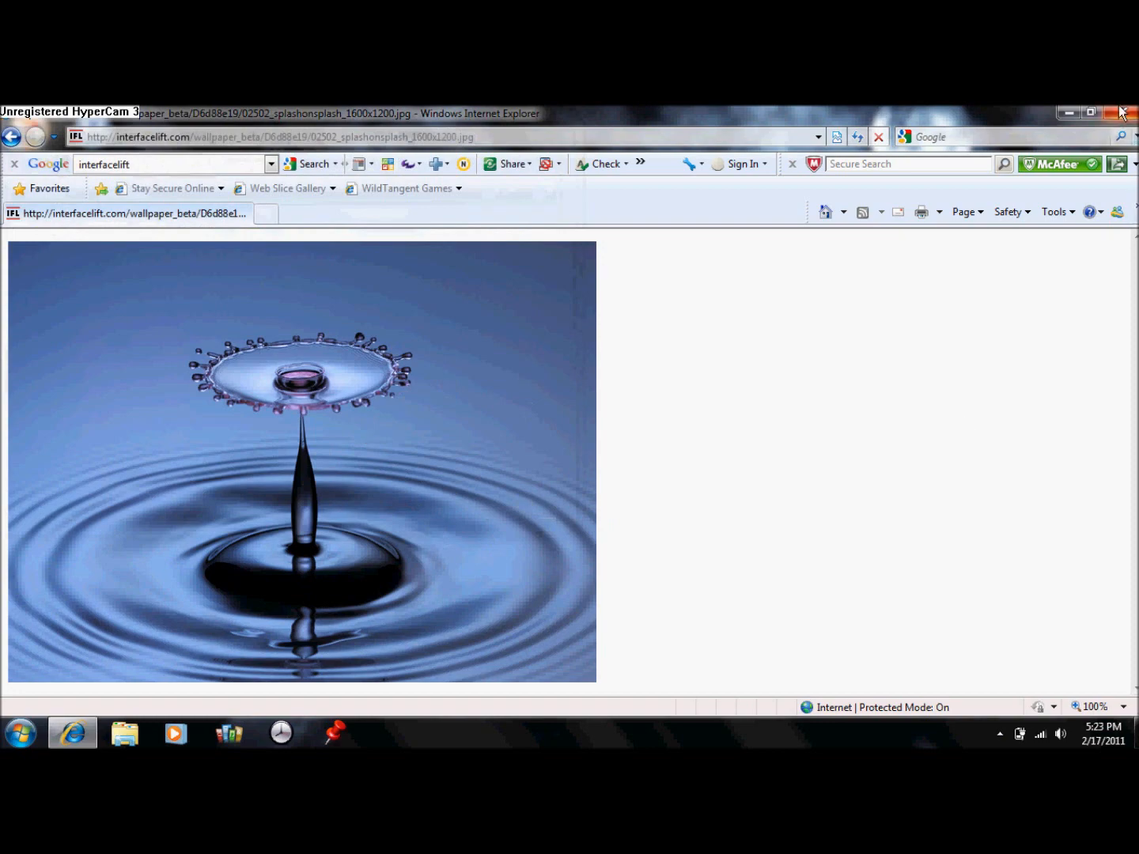
left_click(1123, 112)
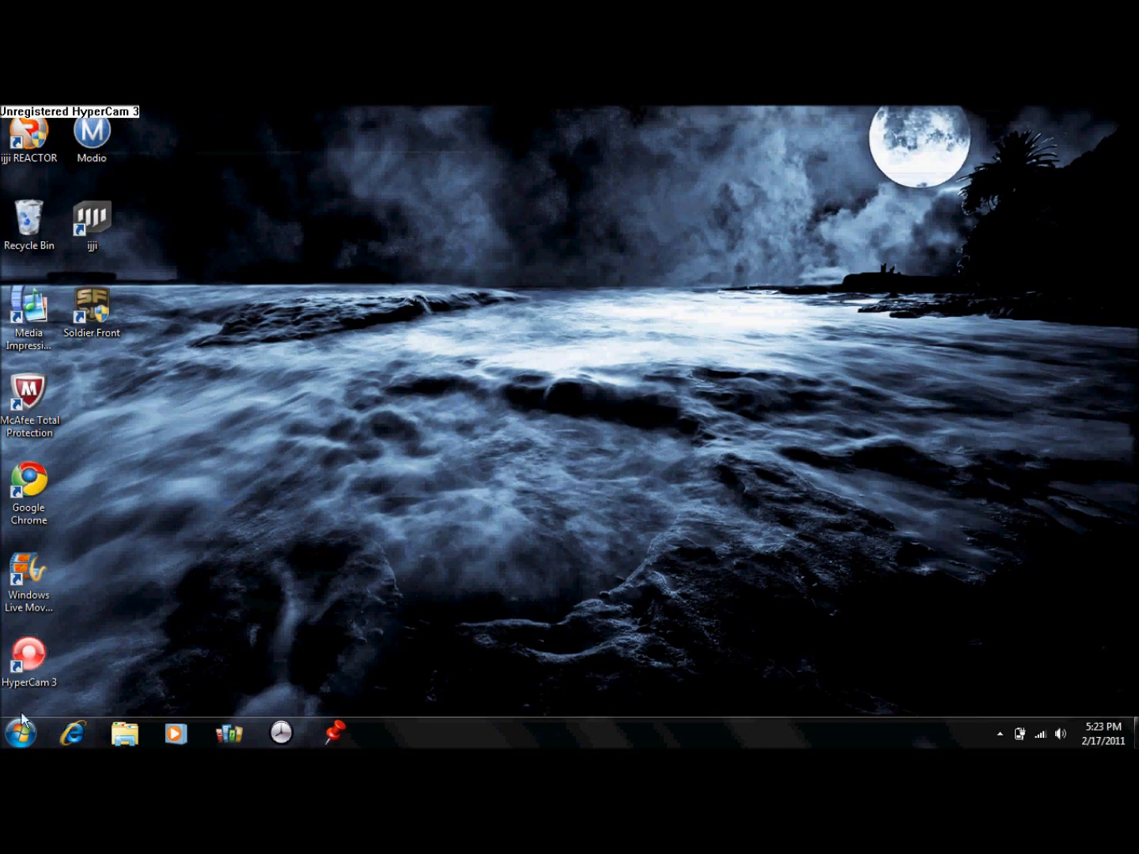
Step: Browse from the Start menu to My Pictures > Desktop Pics and select the water splash JPG
left_click(19, 733)
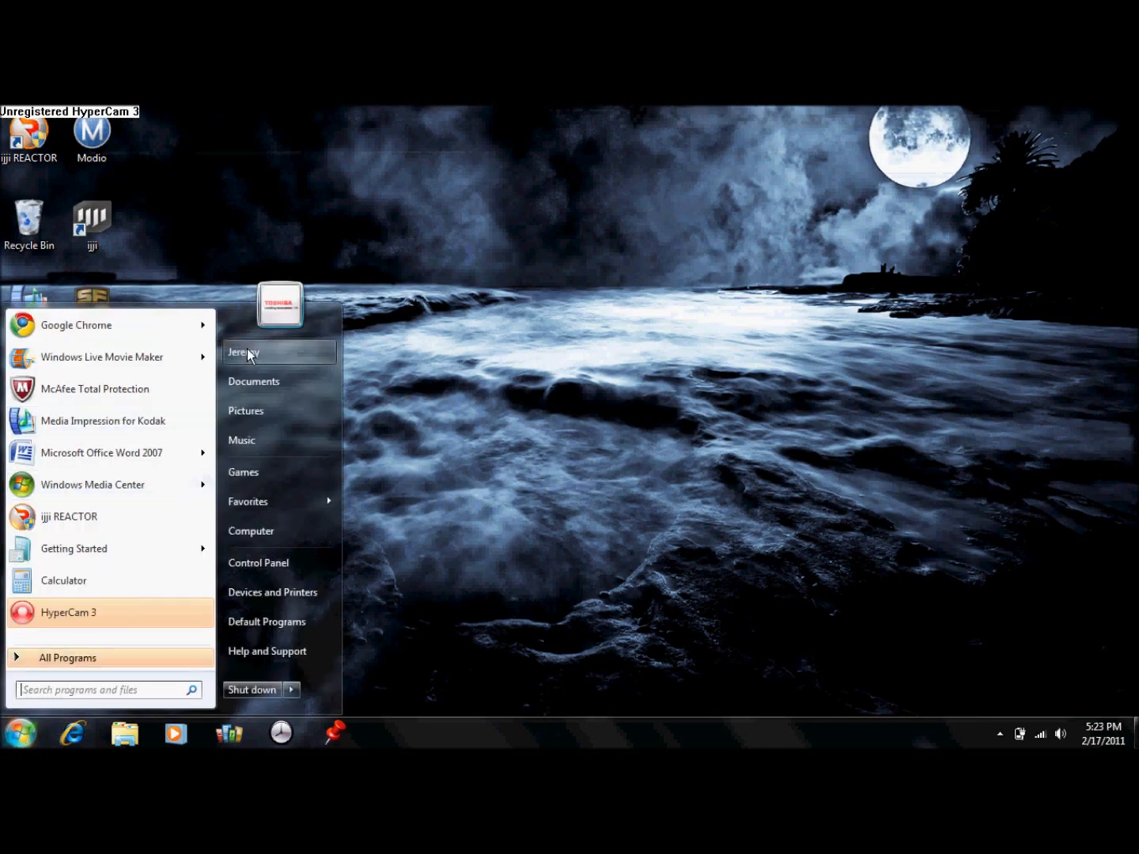
left_click(244, 351)
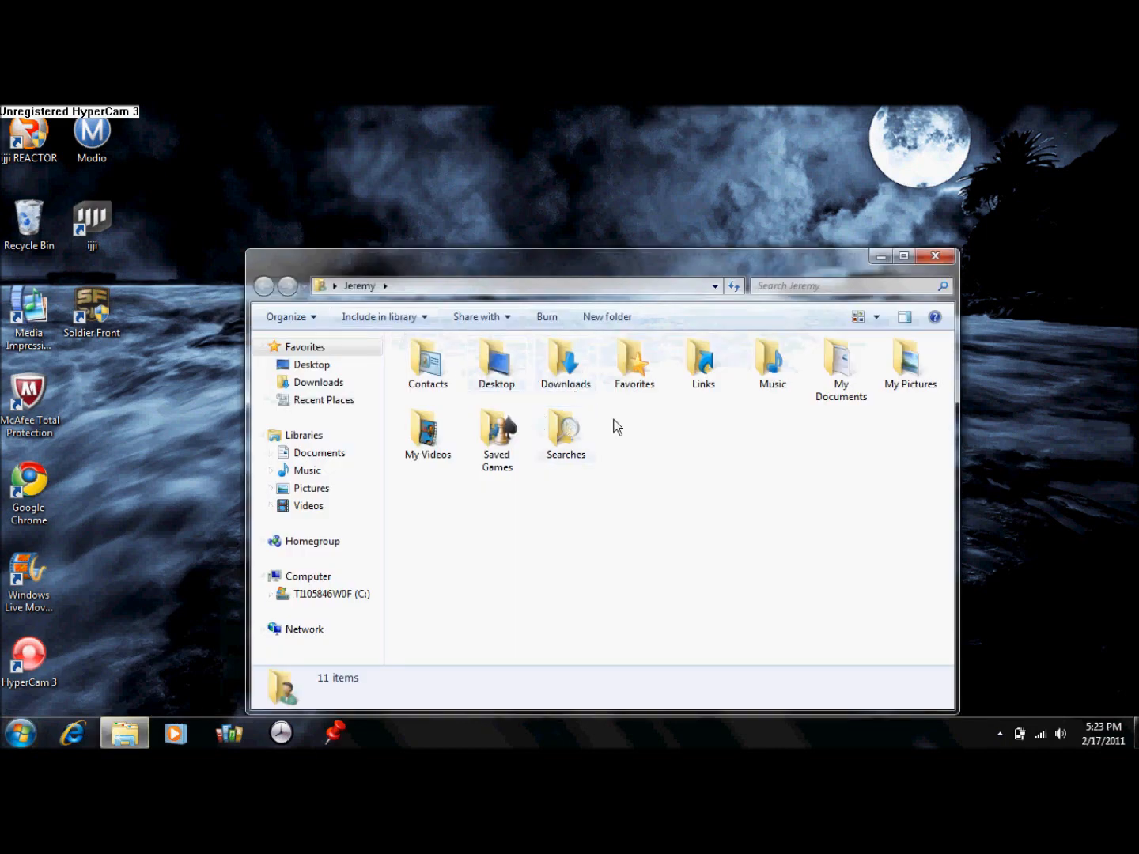
double_click(911, 360)
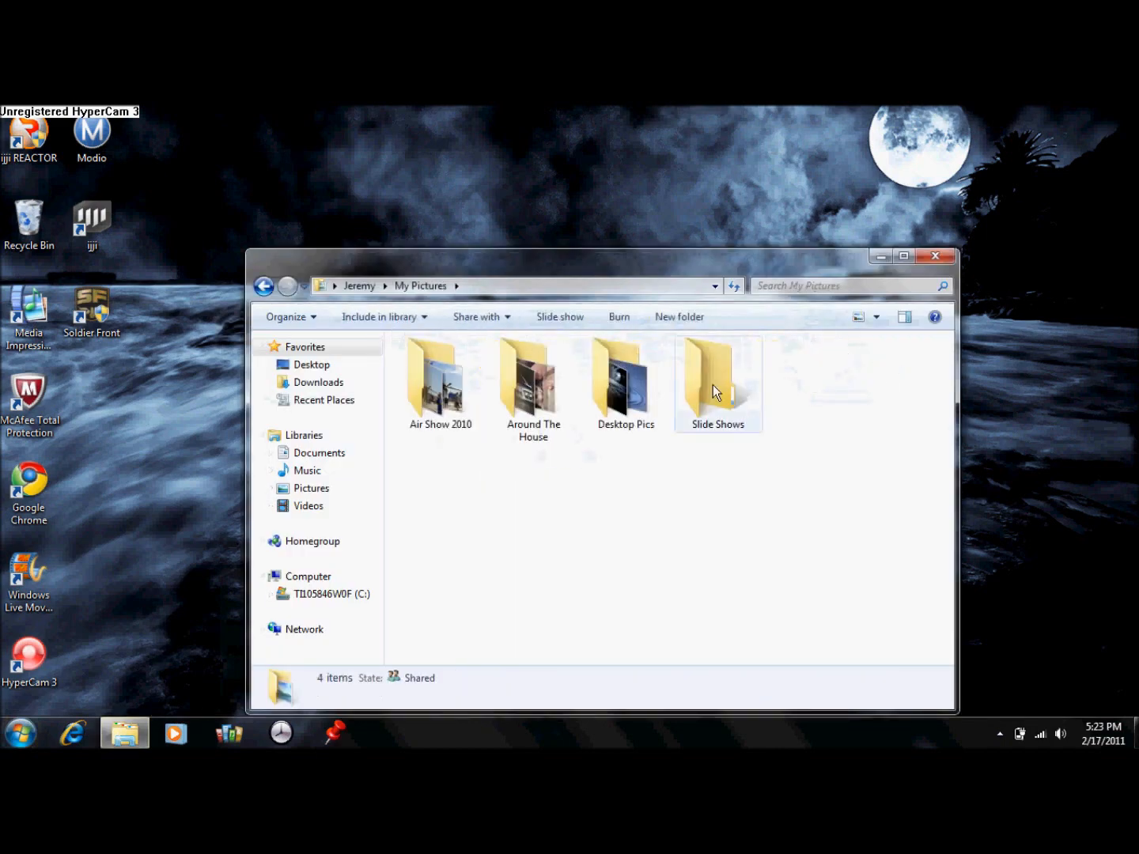
double_click(625, 378)
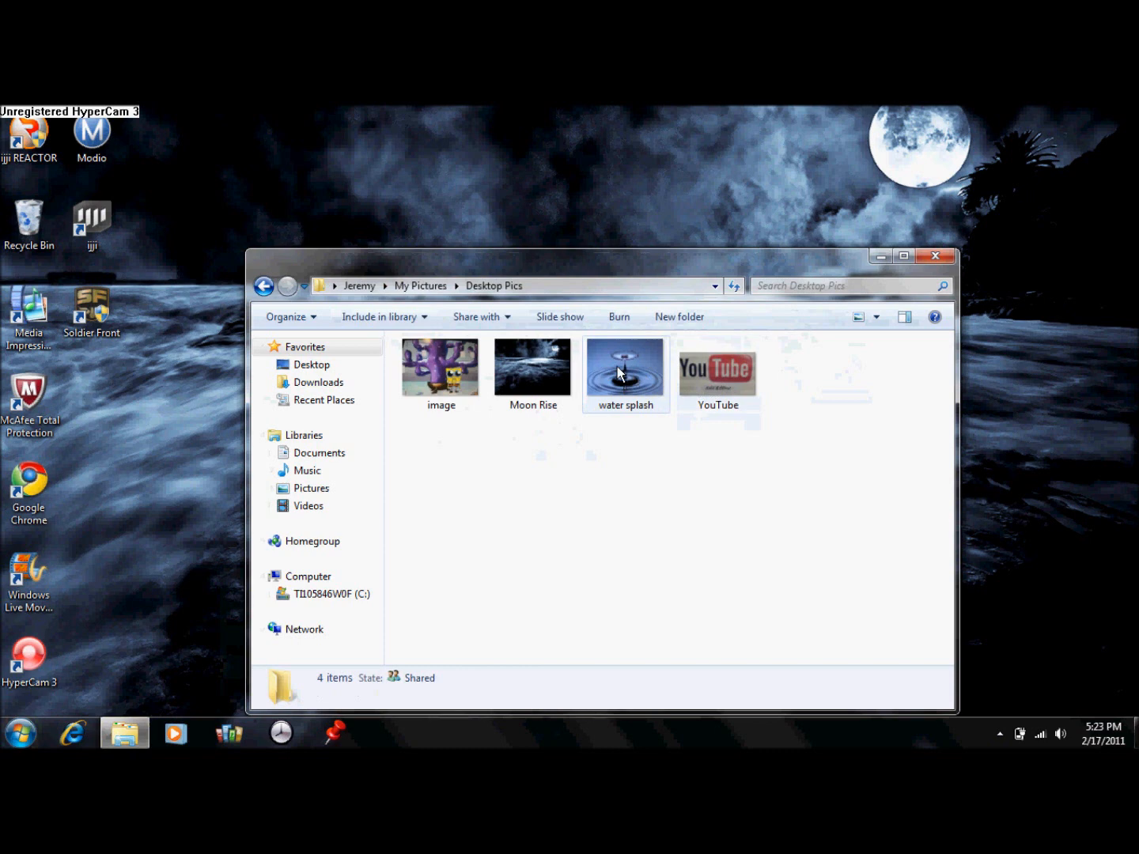
left_click(625, 367)
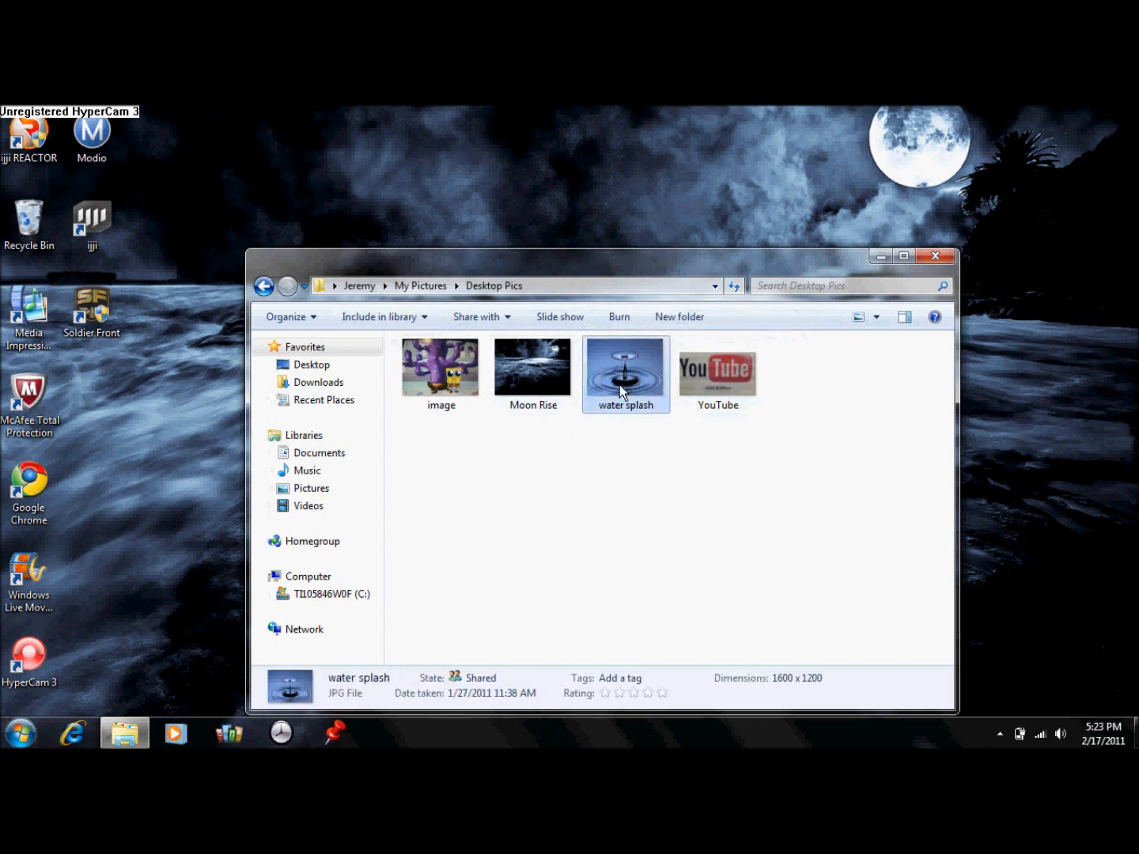
Step: Run a McAfee right-click scan on water splash and dismiss the no-issues-detected report
right_click(624, 371)
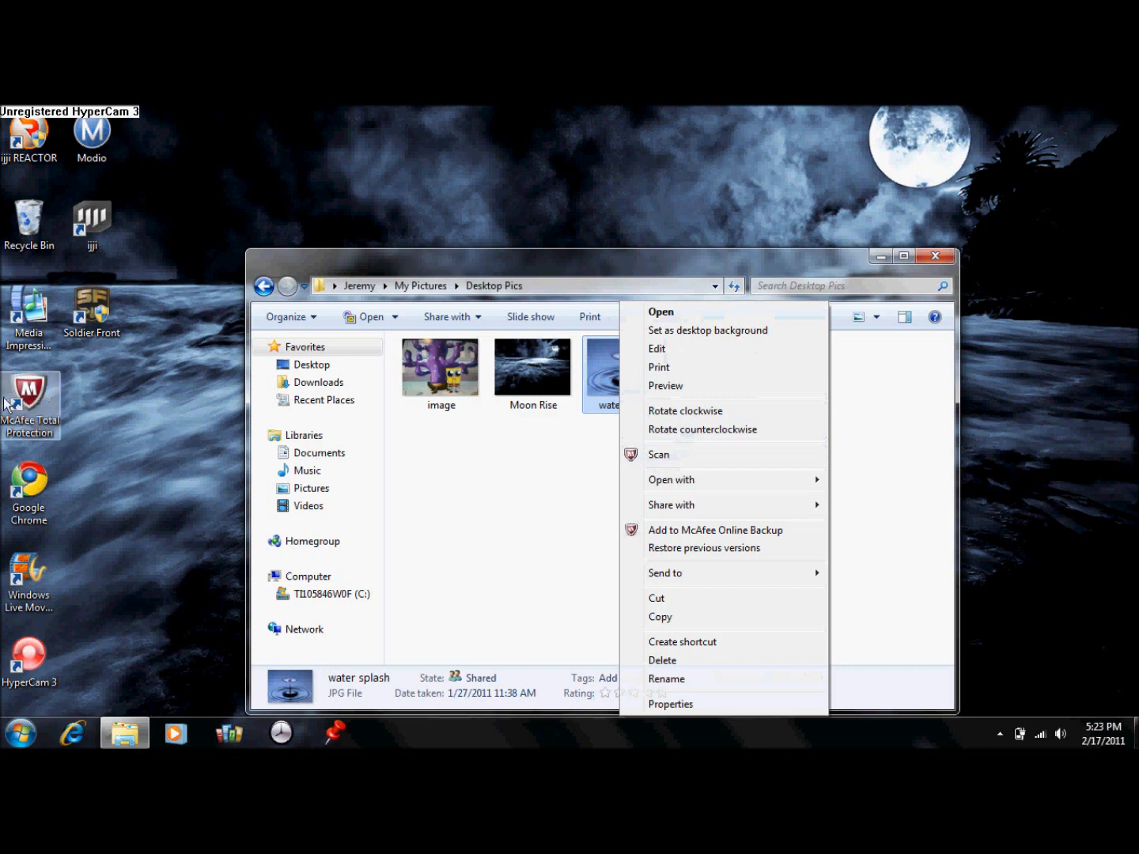
mouse_move(660, 456)
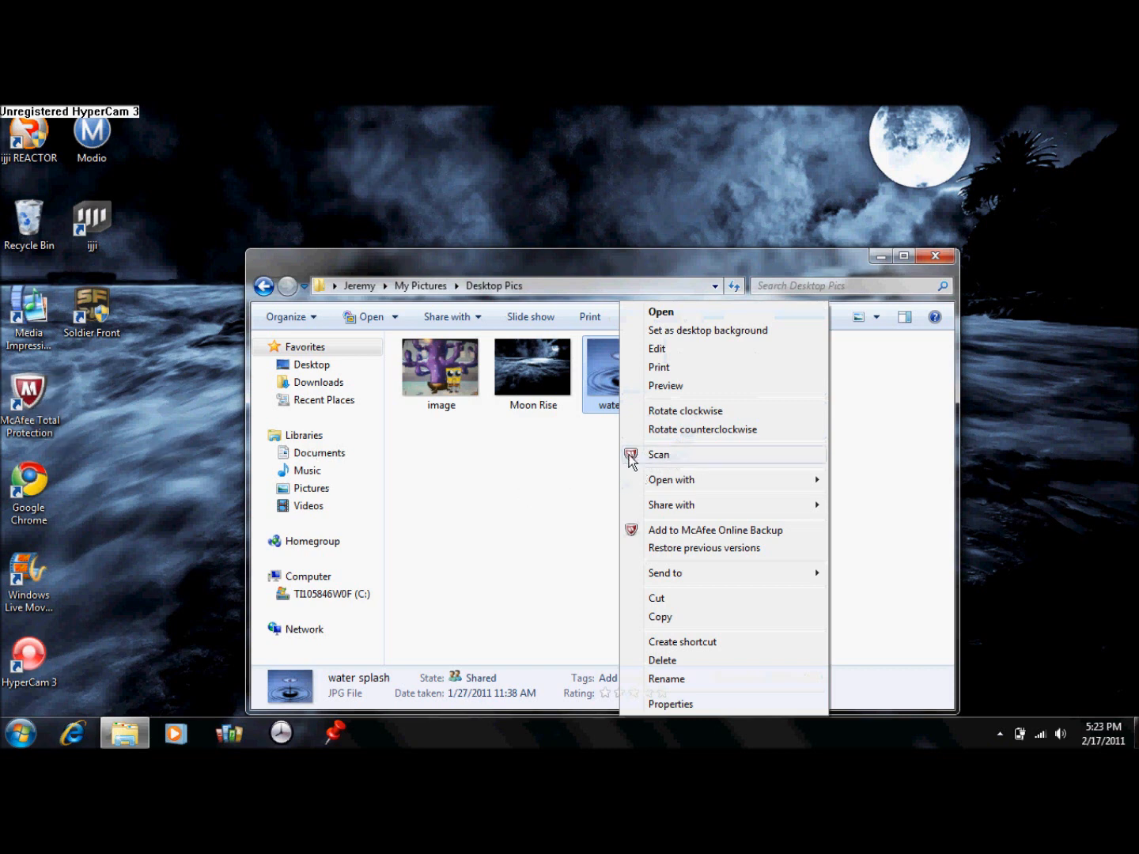
left_click(660, 456)
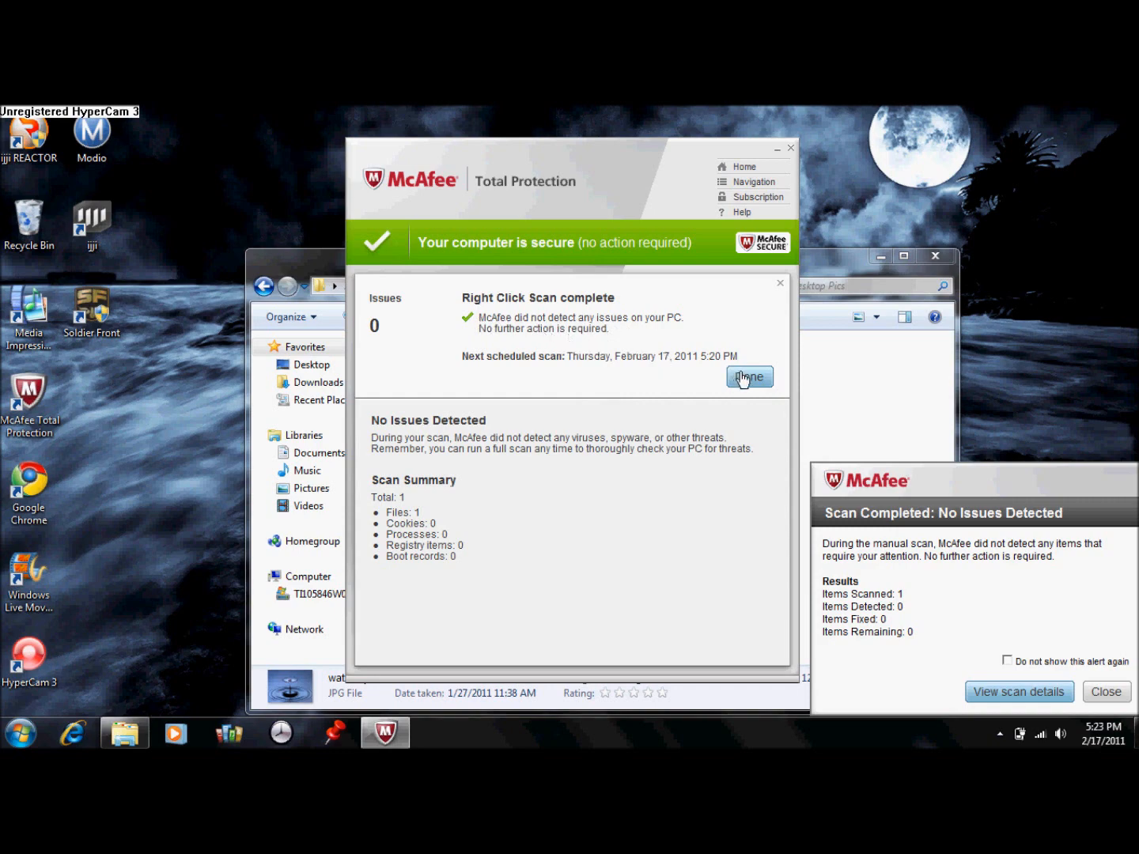
left_click(750, 376)
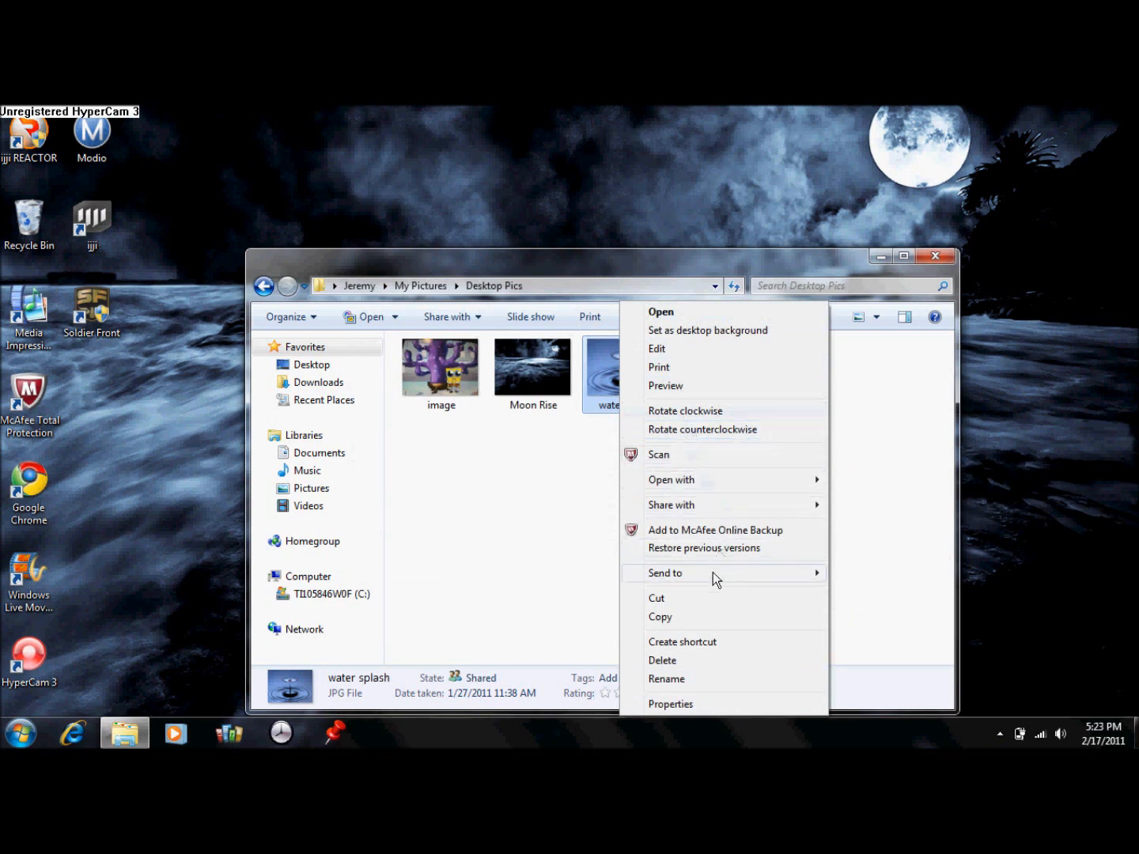
mouse_move(664, 385)
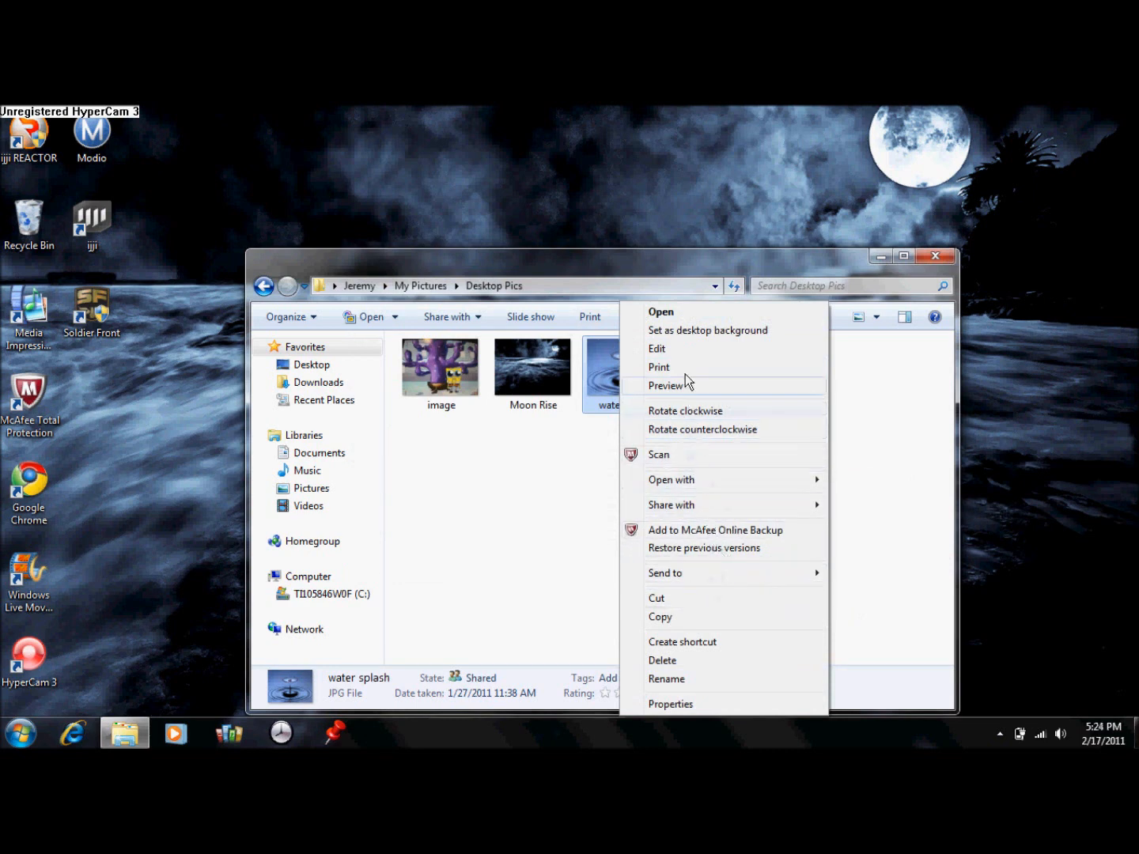
mouse_move(576, 601)
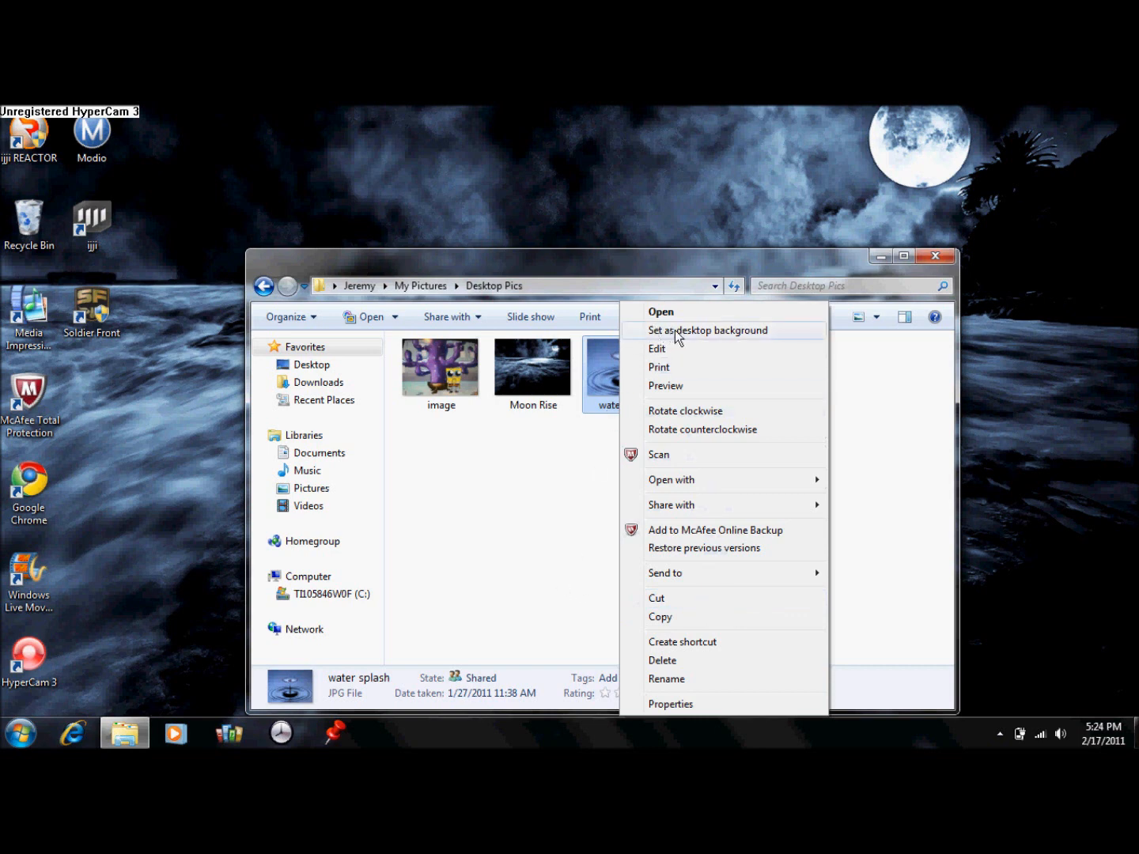
mouse_move(699, 339)
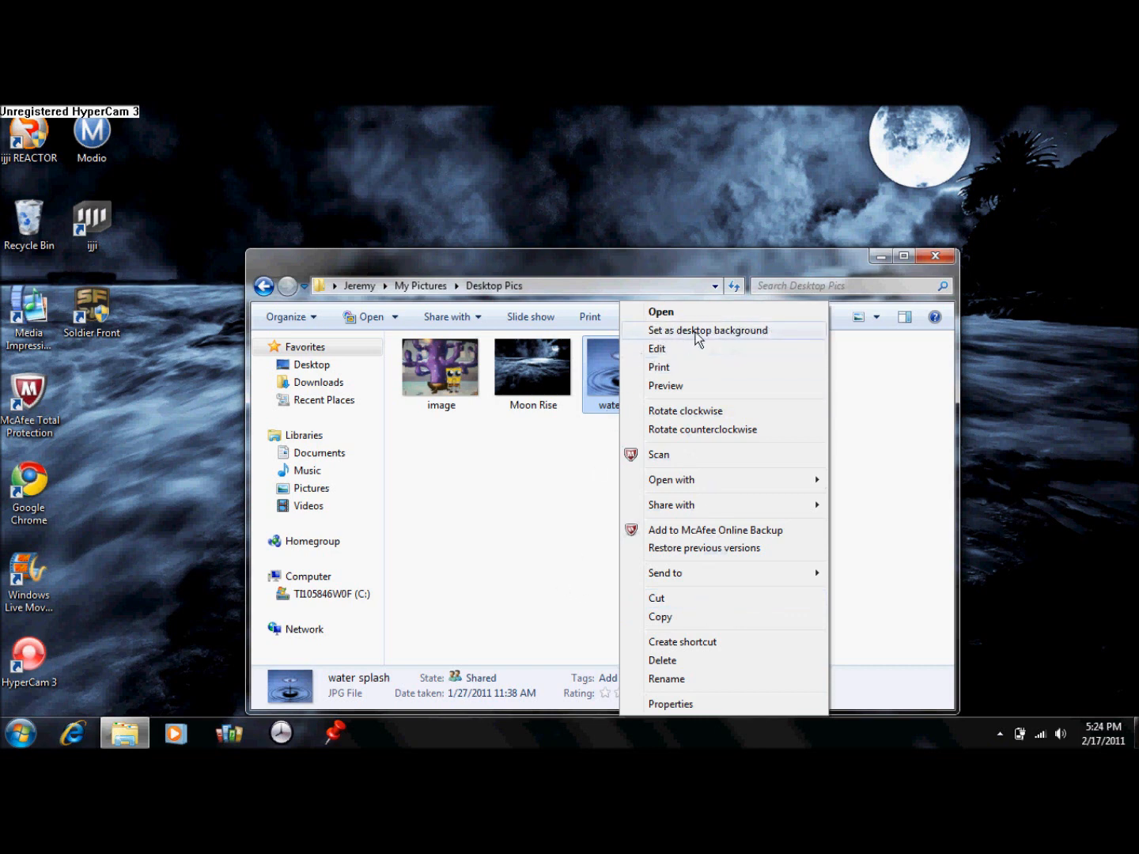
mouse_move(759, 334)
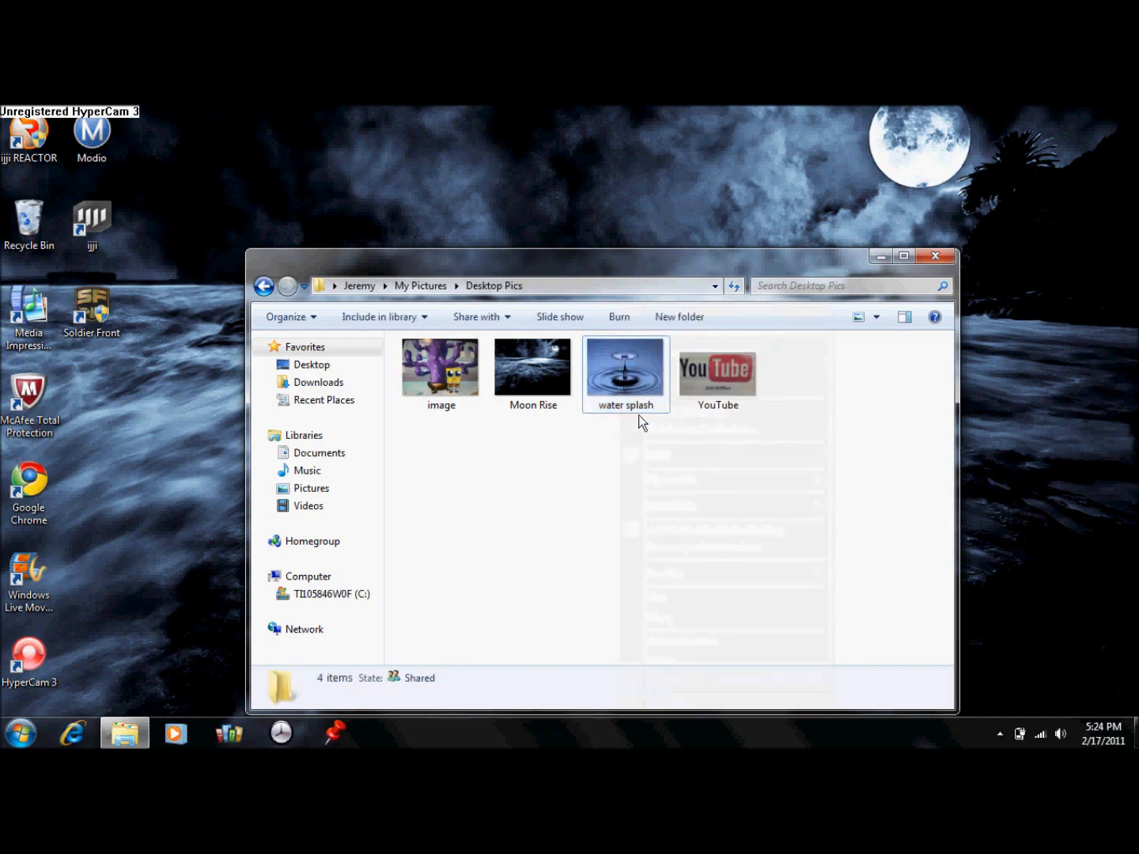
Step: Apply the water splash photo as the Windows desktop background from its context menu
left_click(626, 367)
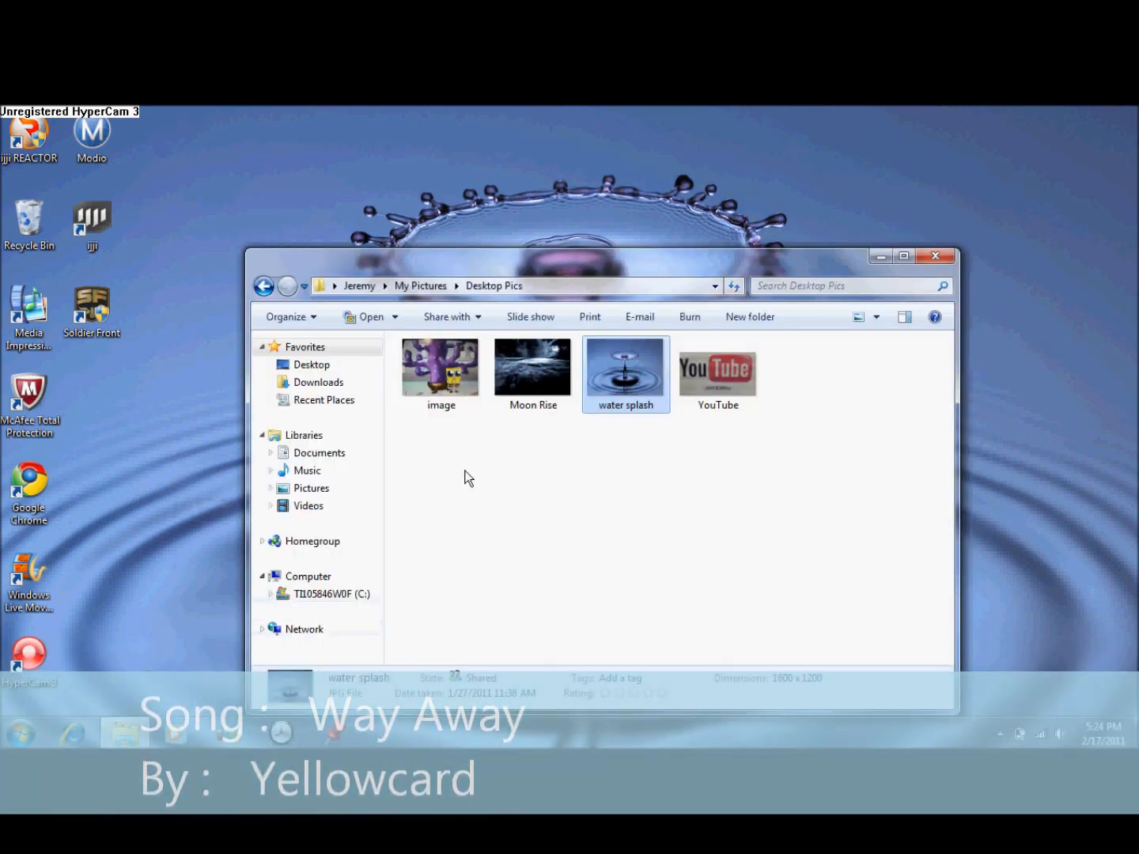
Step: Restore Moon Rise as the desktop background and close the Desktop Pics Explorer window
right_click(532, 367)
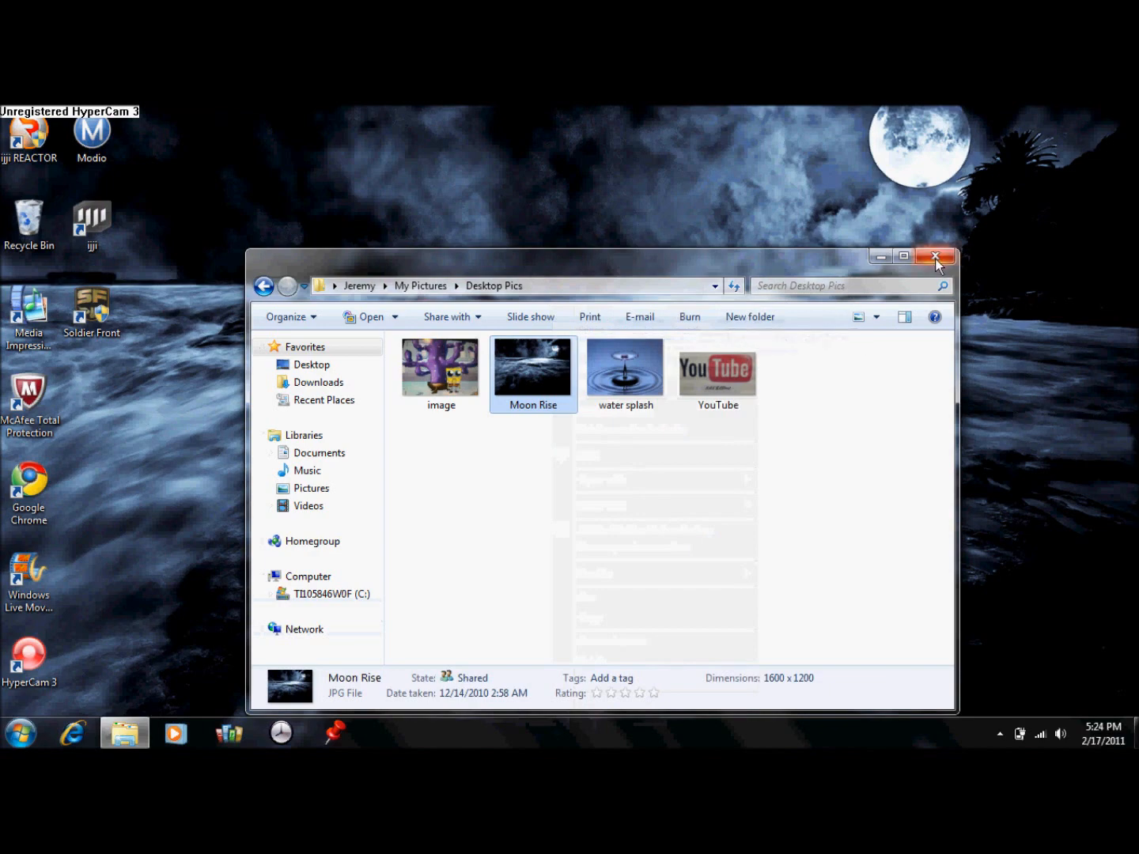
left_click(936, 257)
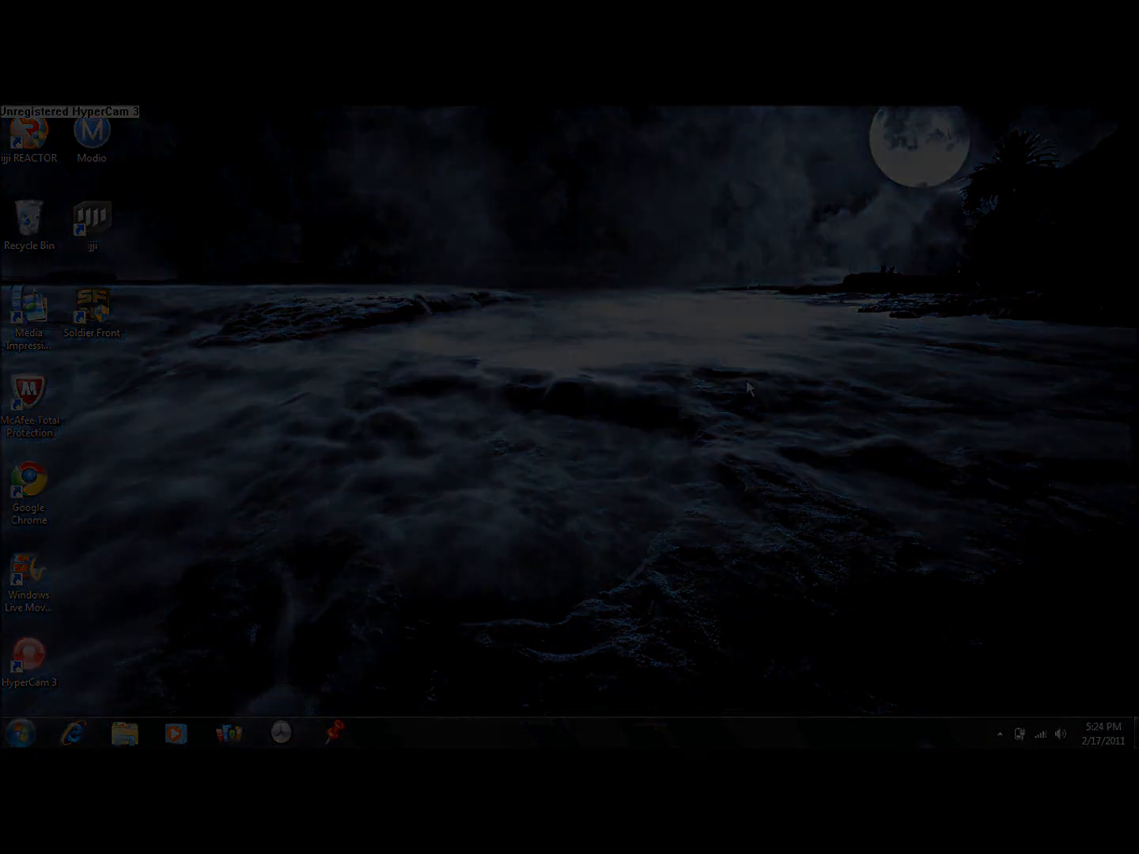